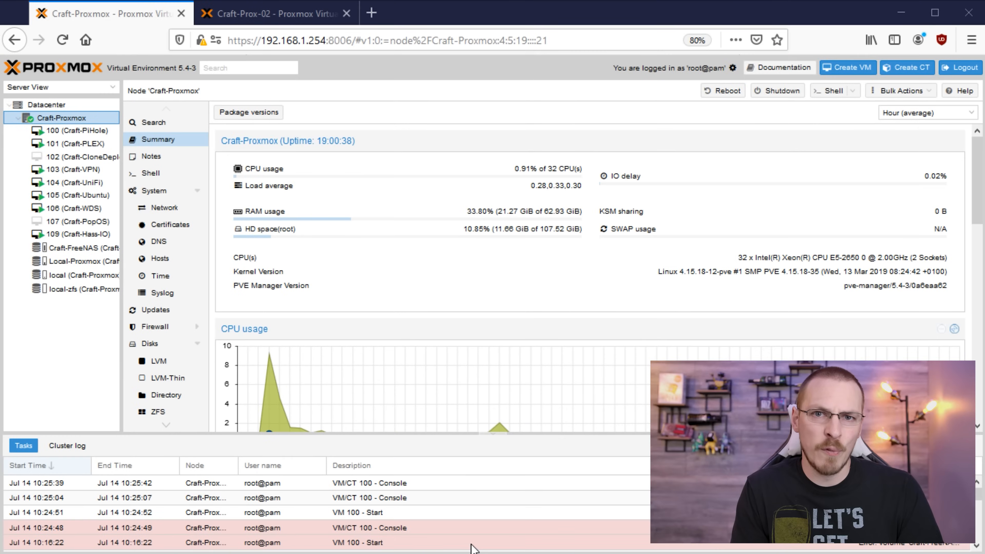
mouse_move(481, 459)
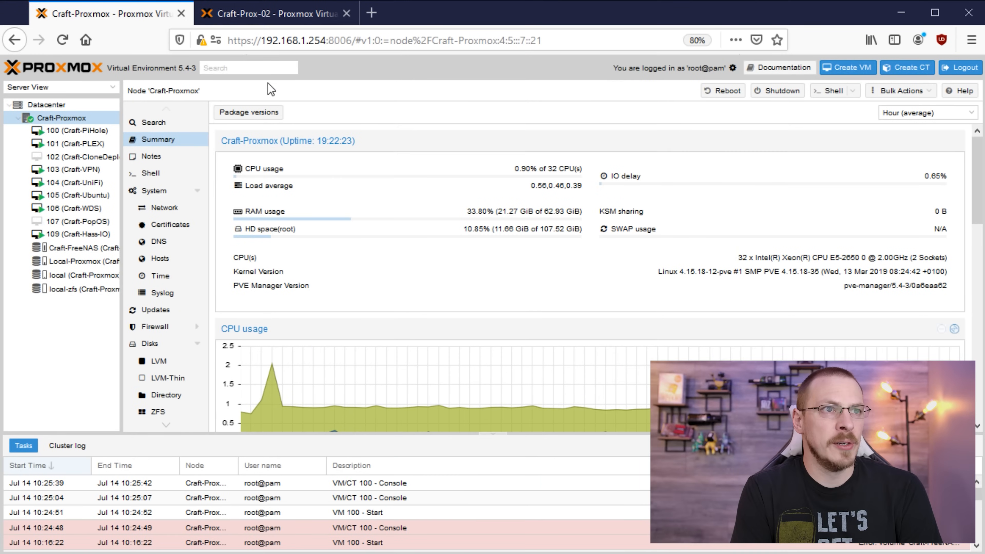
Step: Halt VM 100 (Craft-PiHole) from its console with 'sudo halt -p' on the original server
left_click(273, 14)
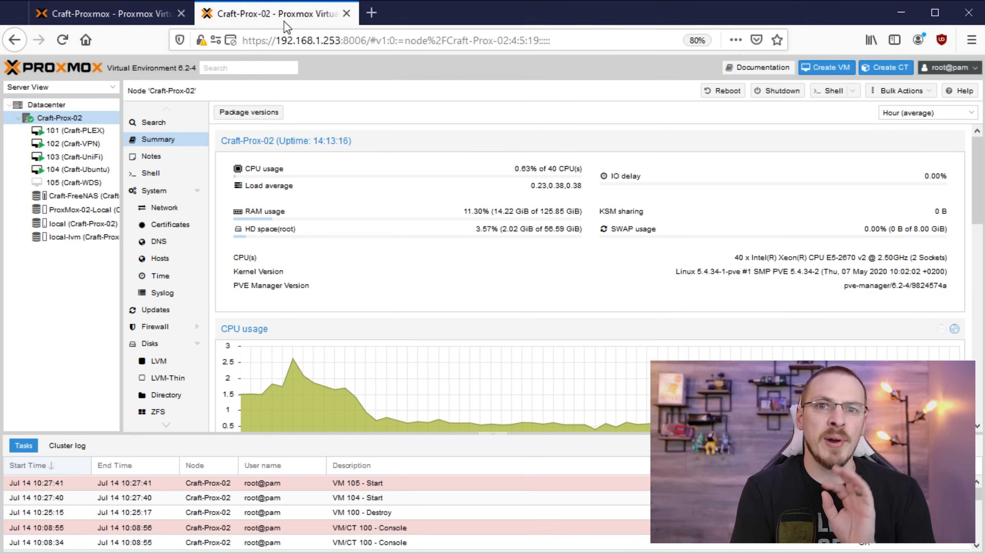
mouse_move(286, 26)
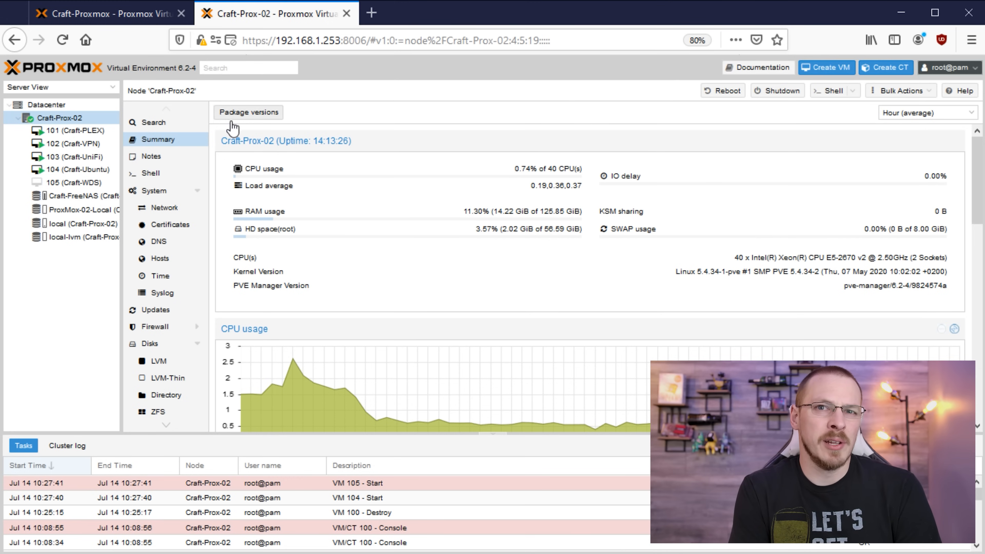
mouse_move(230, 166)
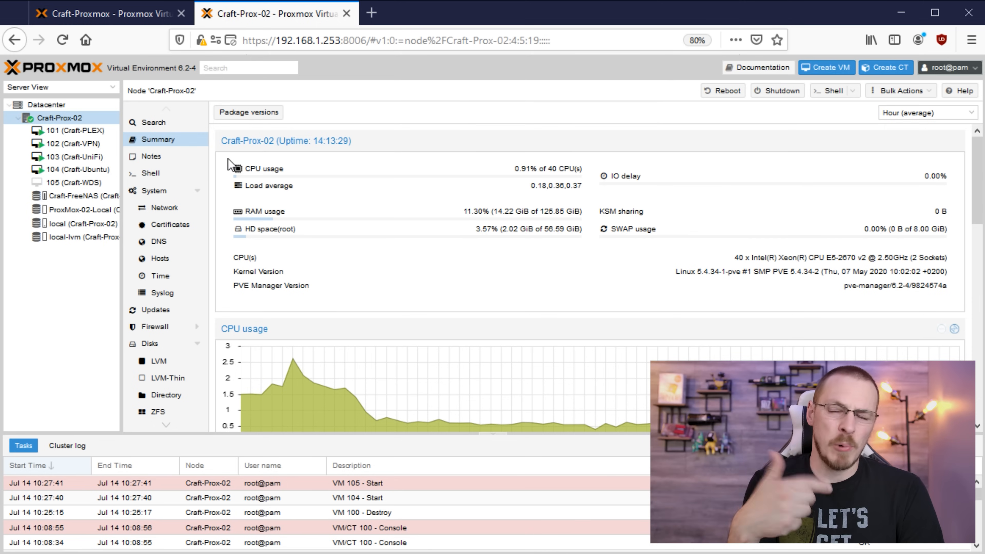
mouse_move(193, 216)
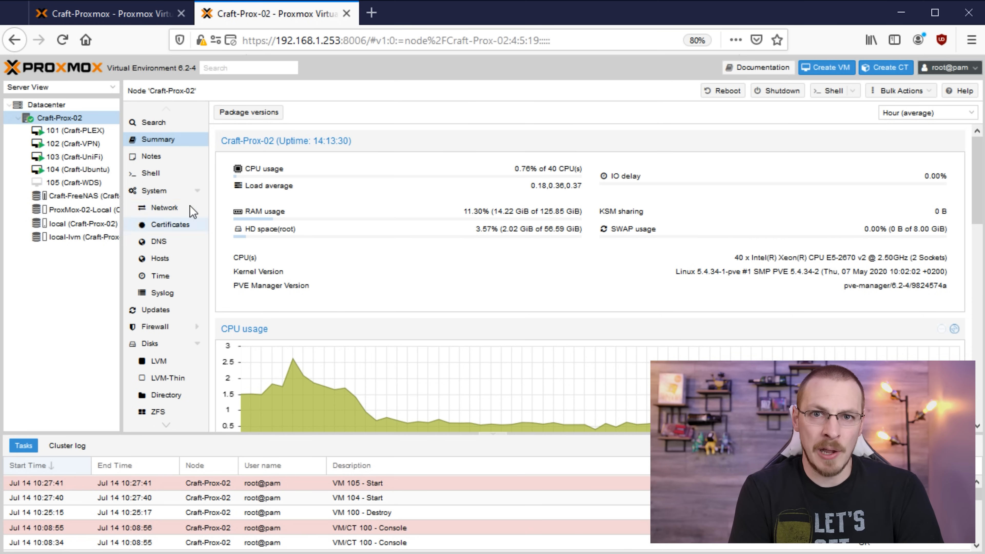
mouse_move(197, 197)
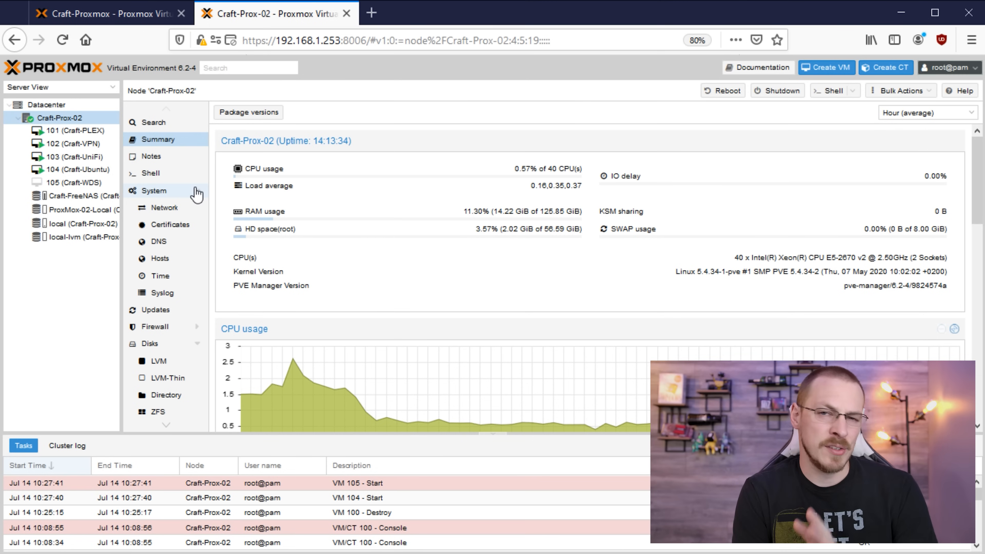
left_click(107, 12)
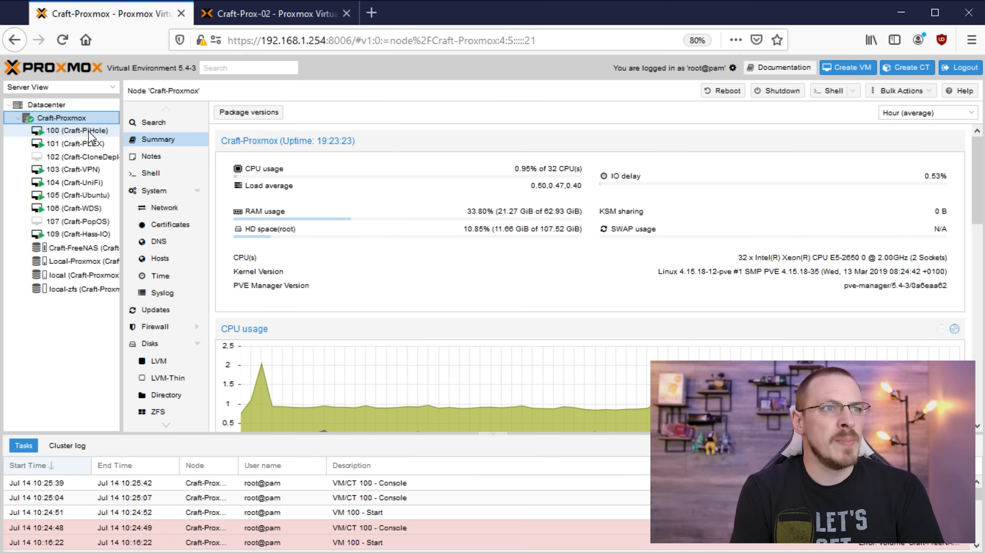
left_click(77, 130)
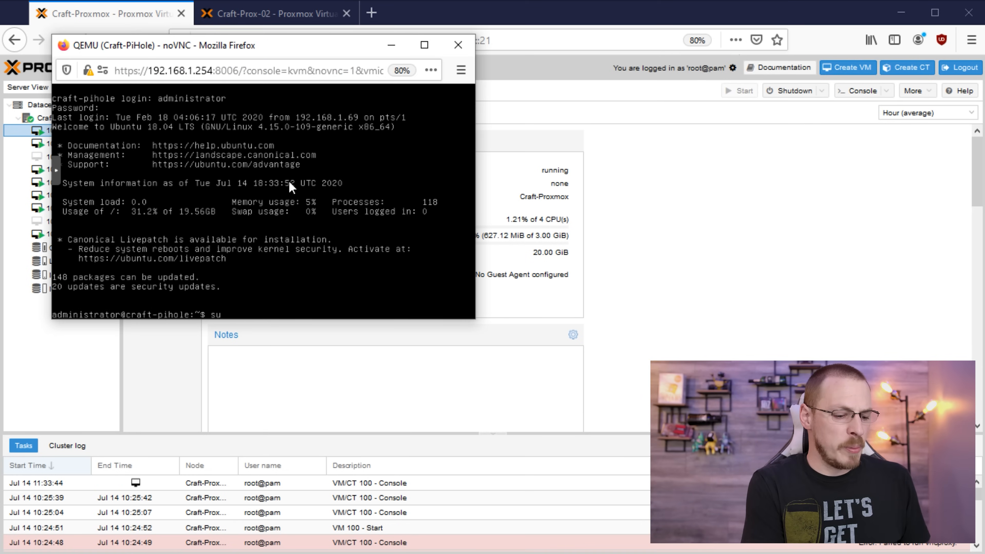
type("sudo halt -p")
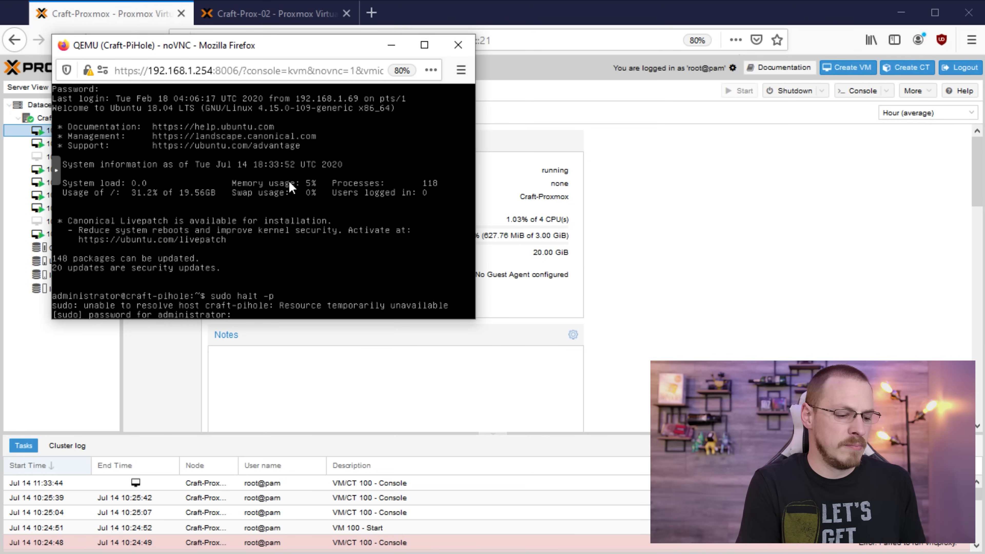
left_click(458, 44)
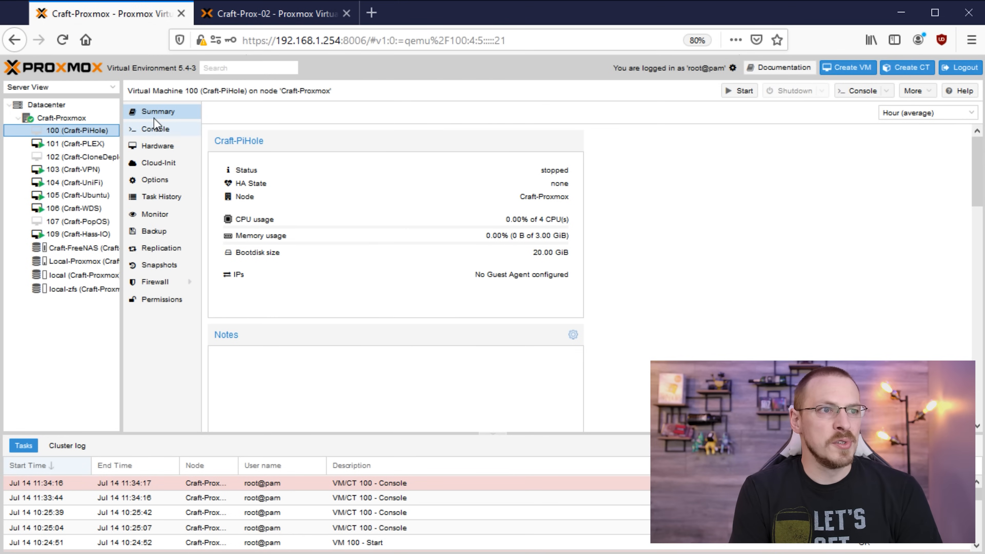
Step: Run a new backup of VM 100 to Craft-FreeNAS with LZO (fast) compression
left_click(153, 231)
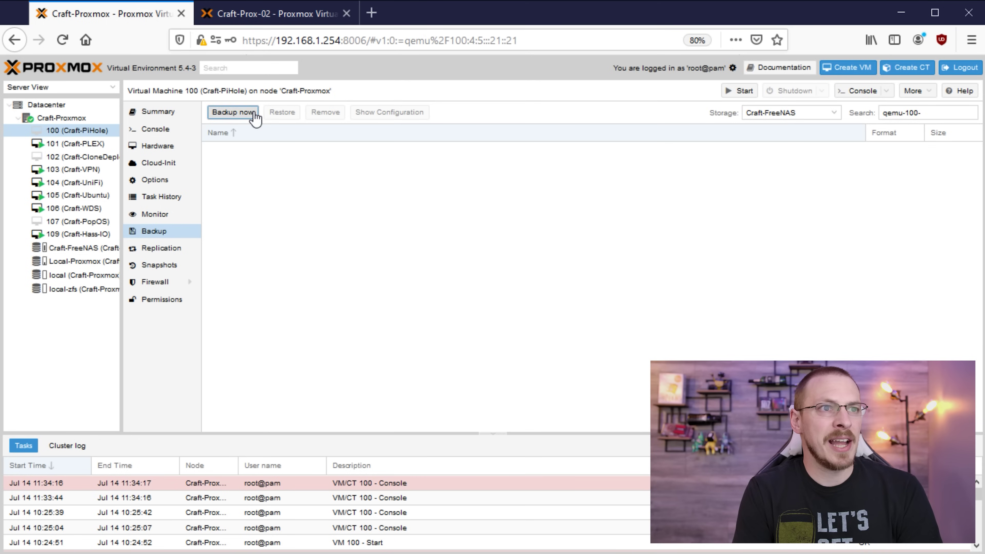
left_click(233, 112)
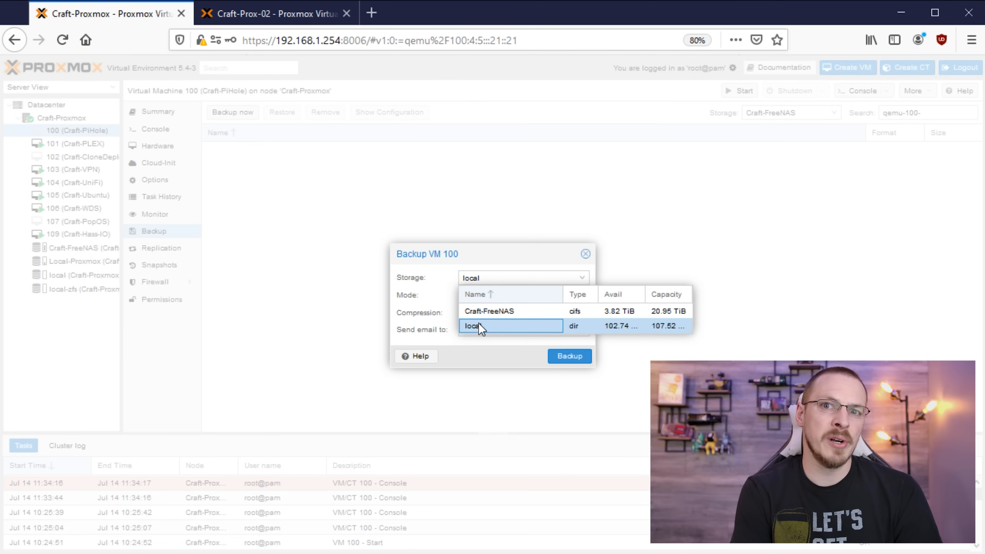
mouse_move(546, 321)
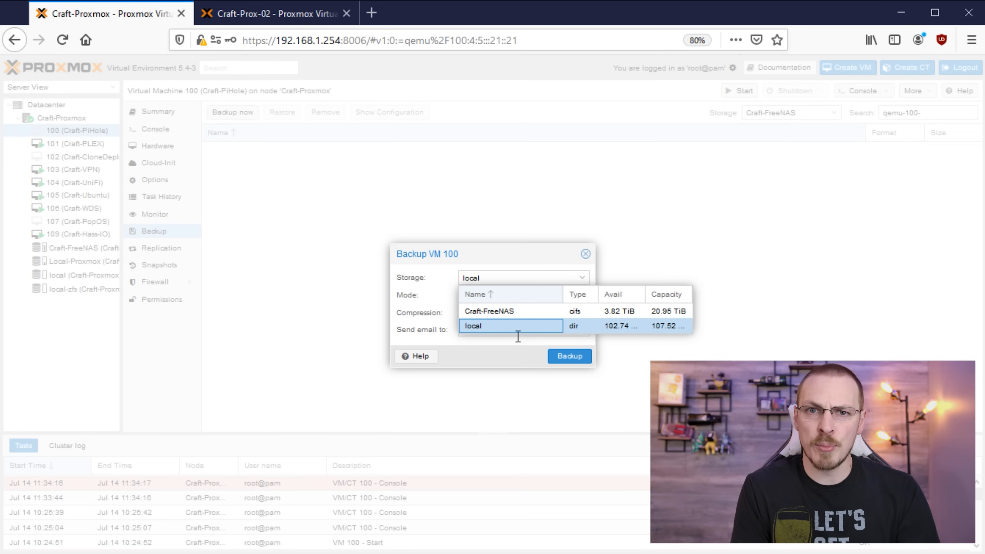
mouse_move(551, 348)
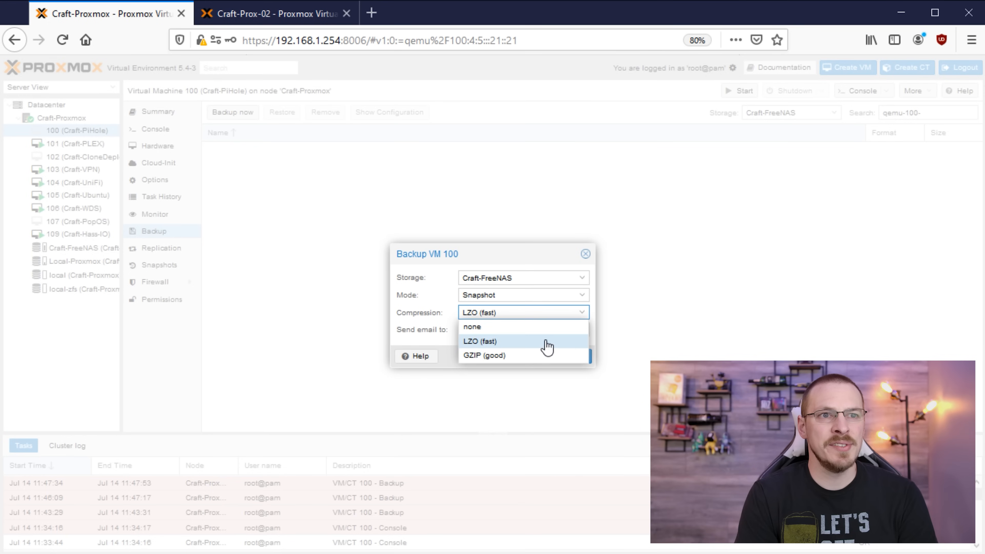
left_click(480, 342)
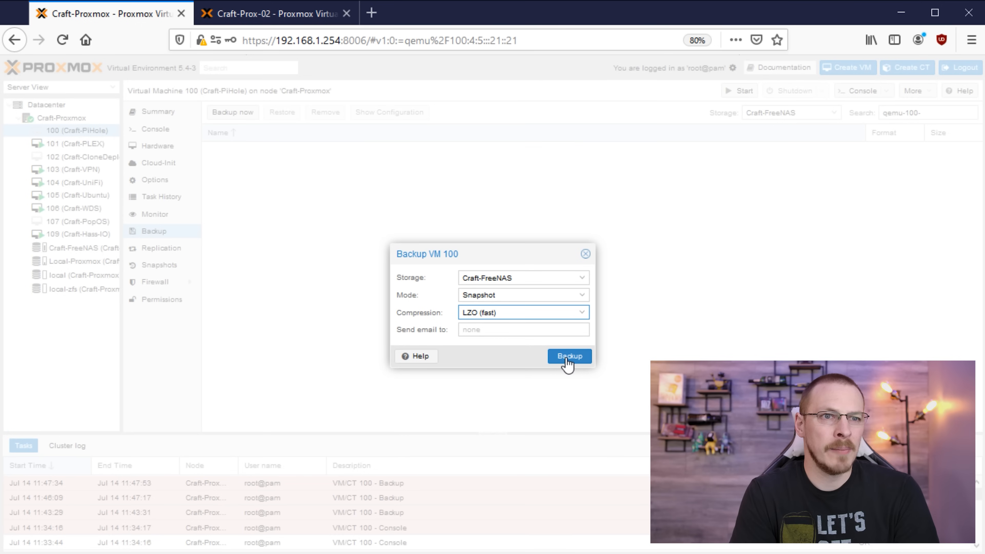
left_click(569, 356)
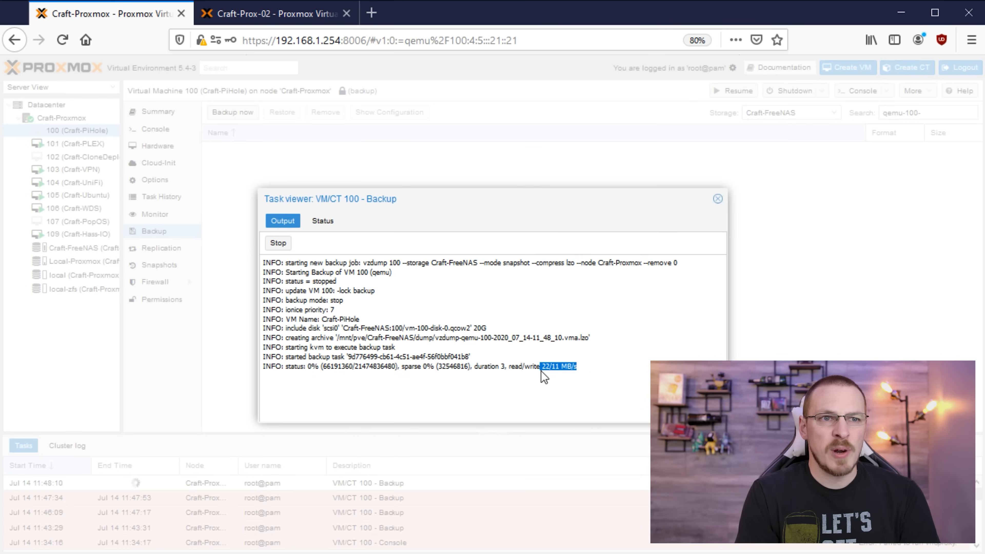
mouse_move(546, 458)
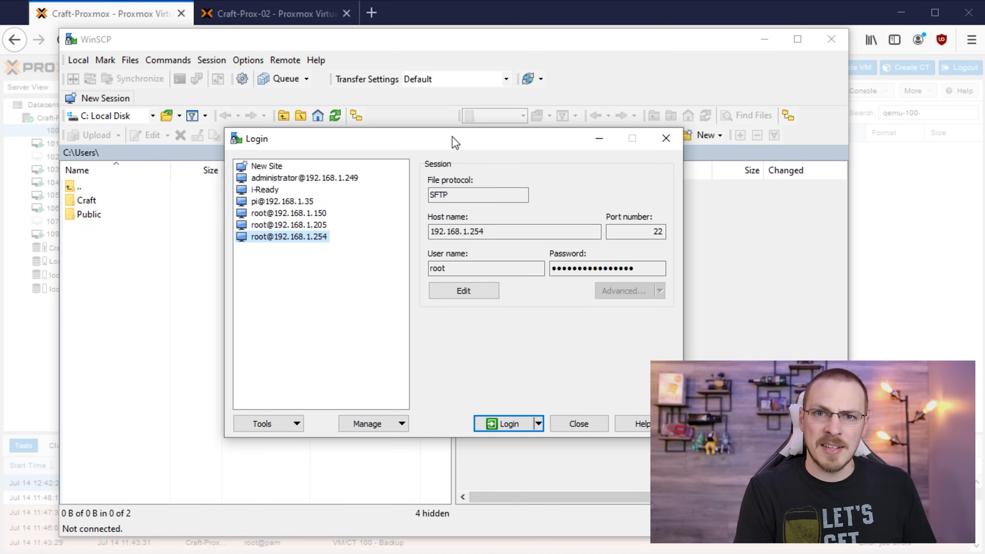
Step: Log in to the original Proxmox host as root and go to the top-level directory
left_click(502, 232)
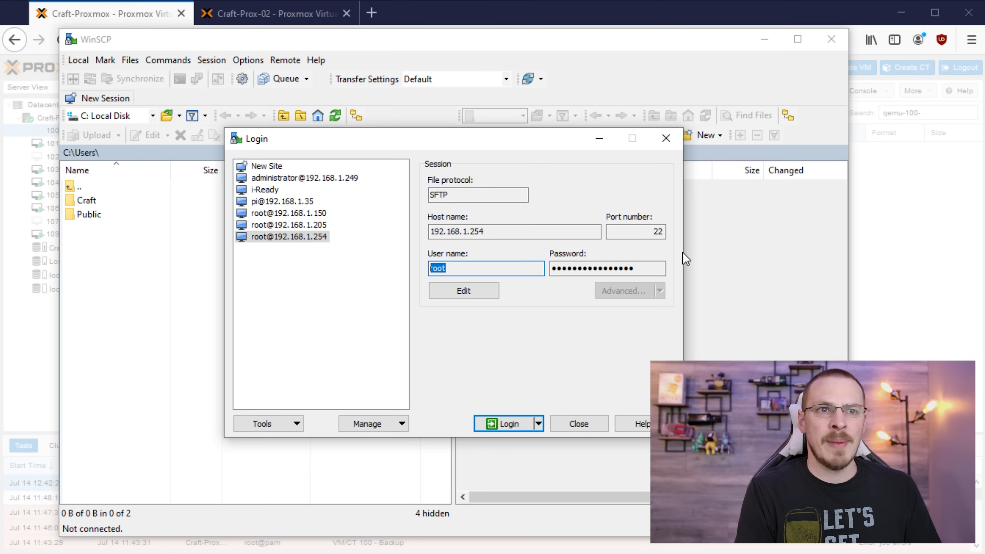
left_click(506, 424)
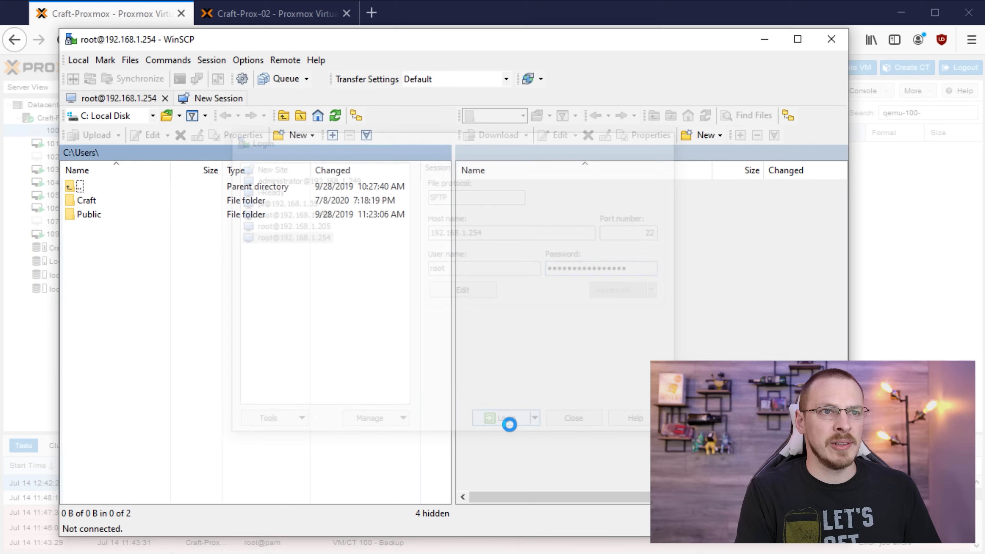
left_click(504, 418)
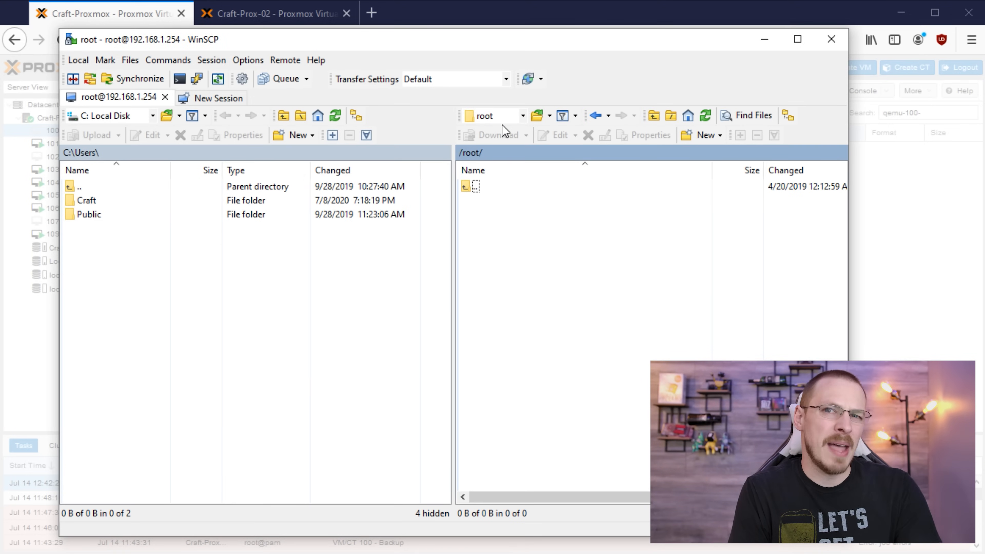
left_click(474, 186)
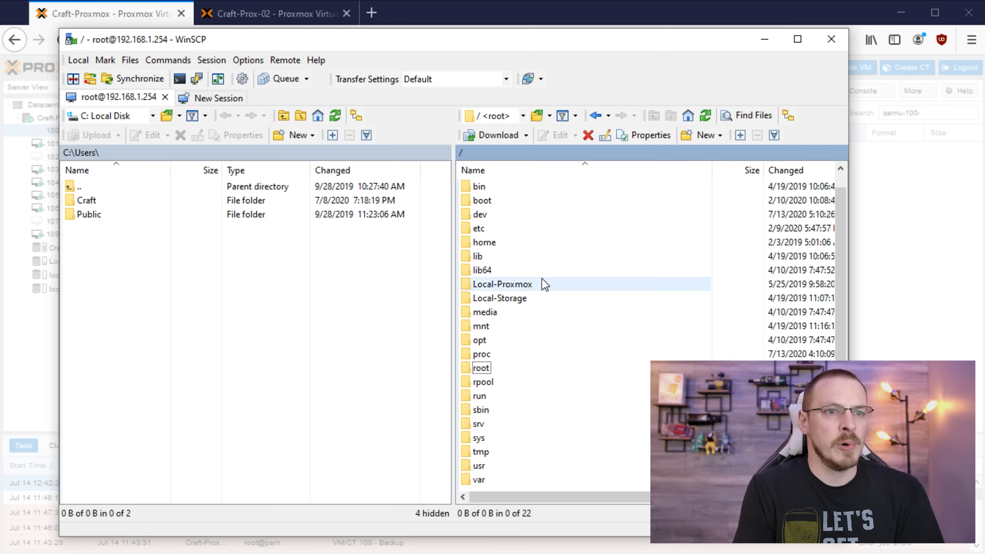
Step: Browse into /var/lib/vz/dump where the VM 100 .vma.lzo archive sits
double_click(479, 479)
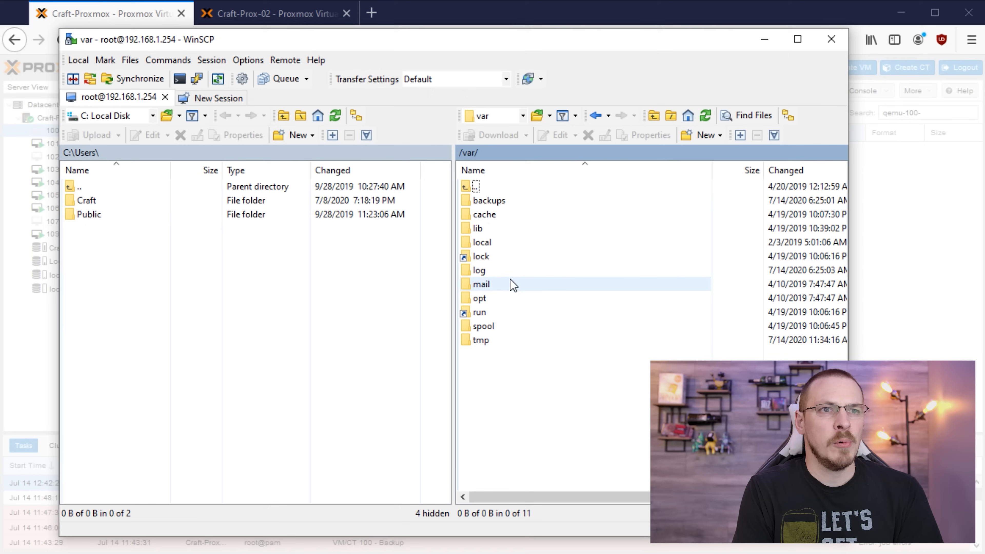
double_click(477, 229)
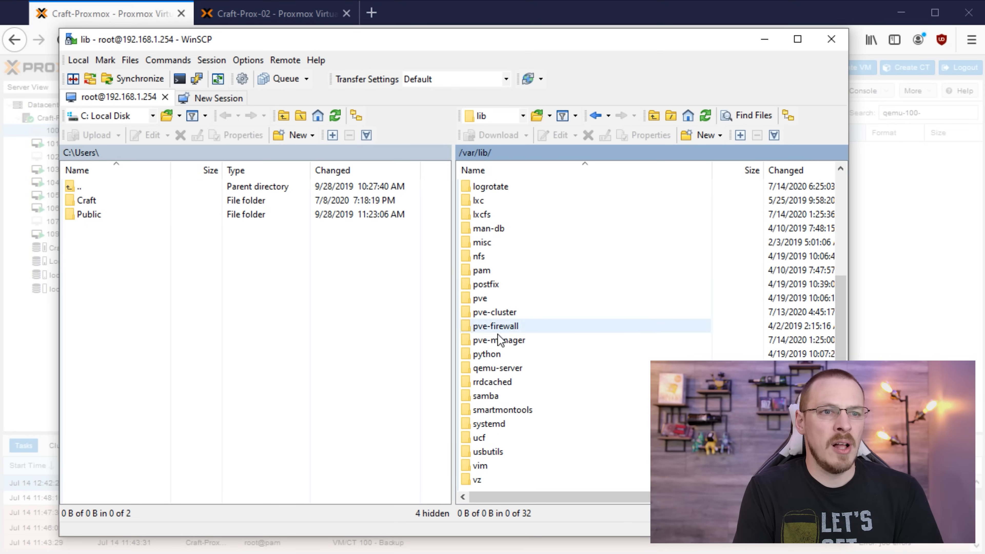
double_click(475, 479)
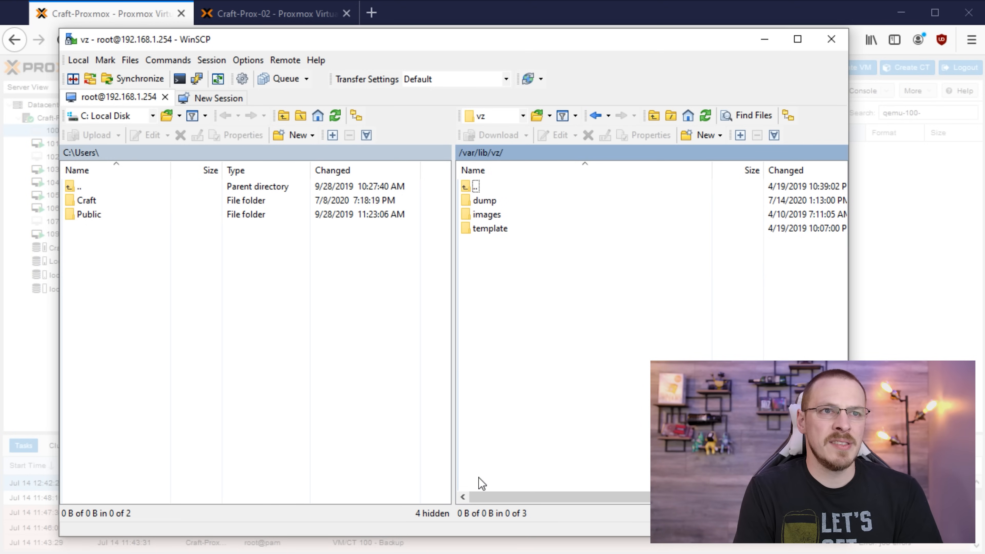
mouse_move(463, 473)
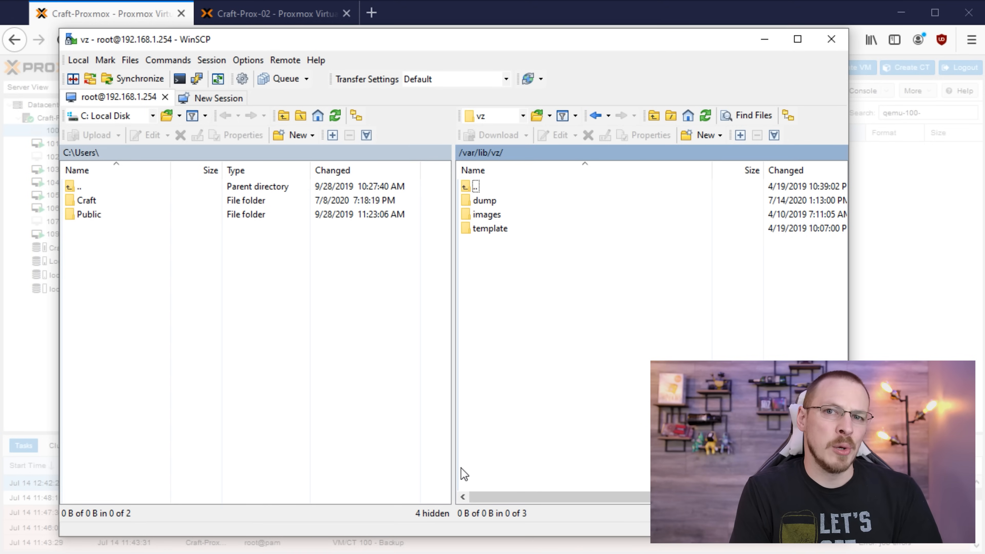
mouse_move(530, 303)
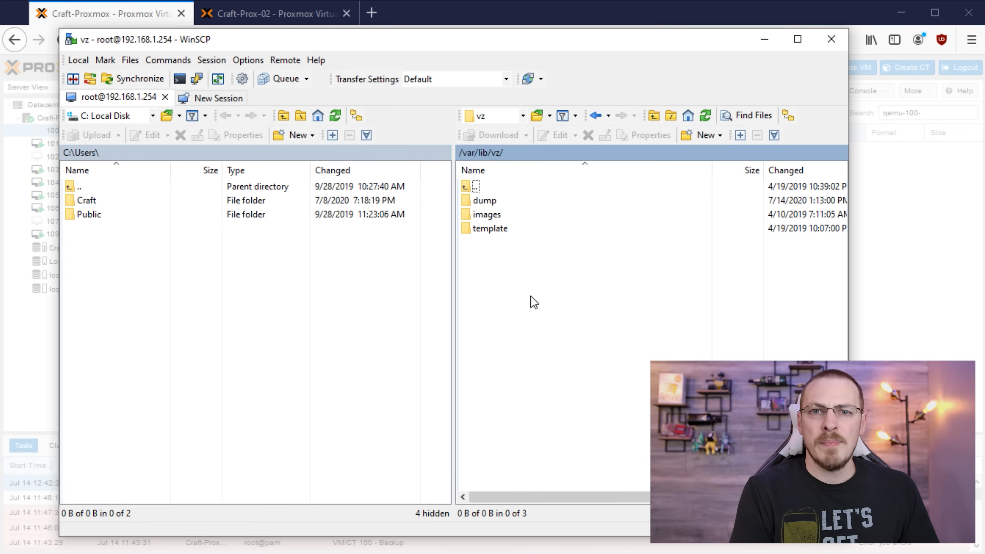
left_click(485, 201)
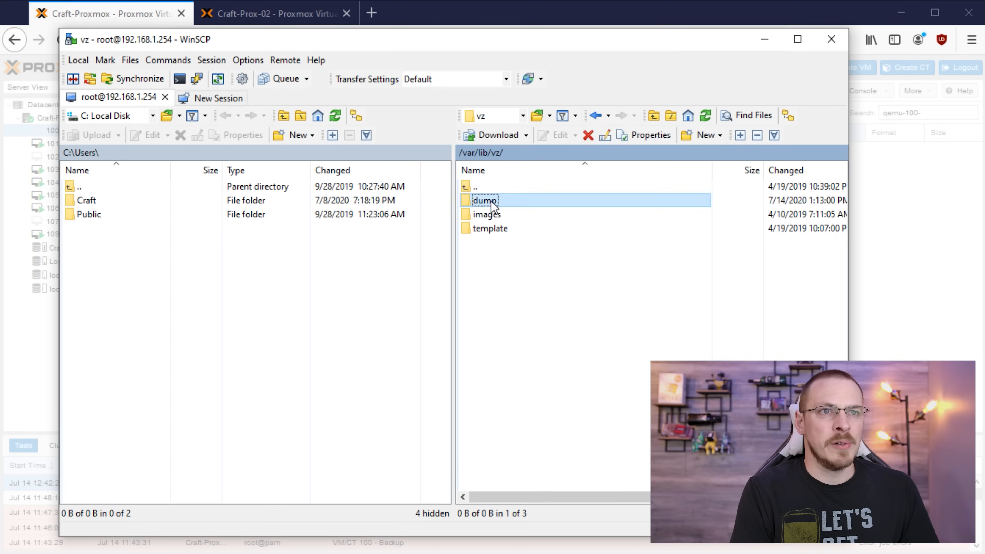
double_click(484, 200)
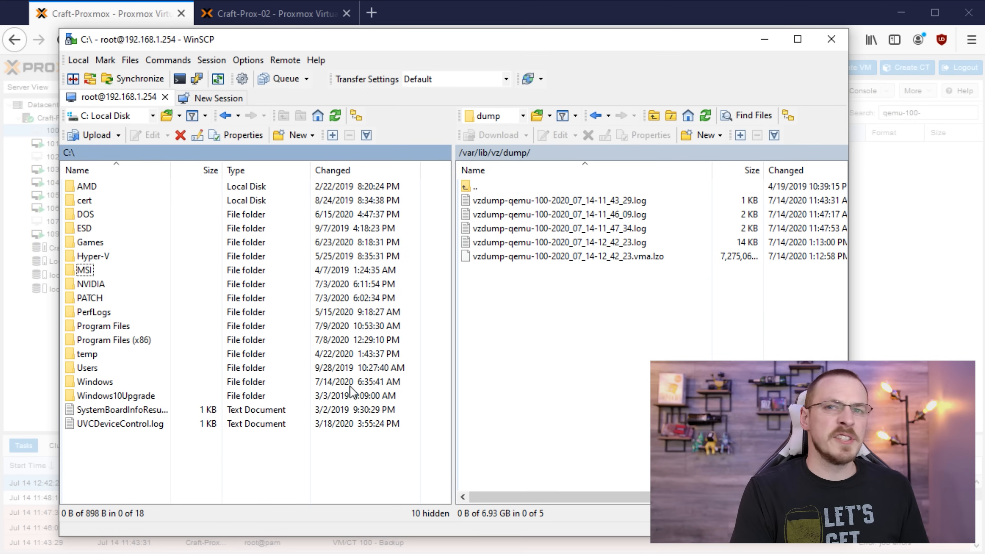
mouse_move(314, 327)
type("Bac")
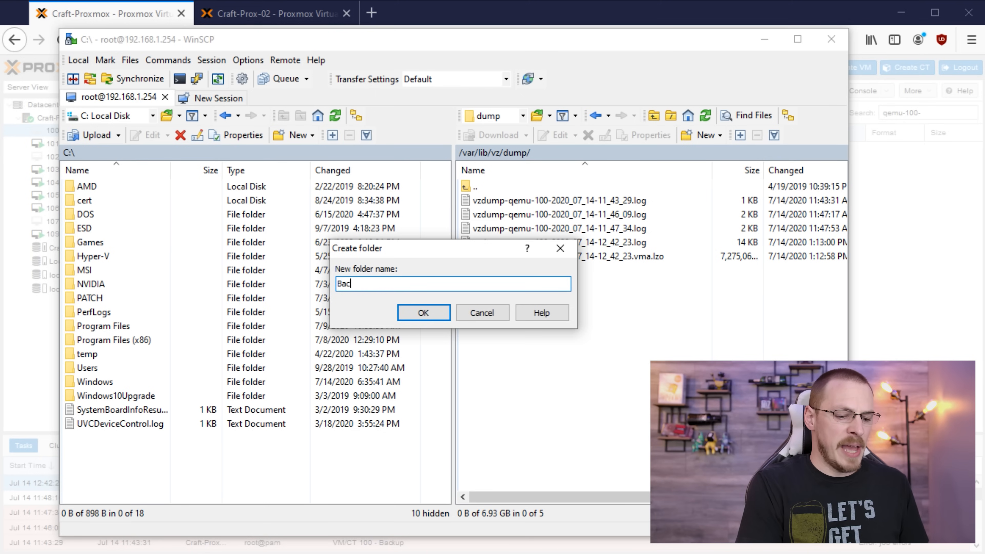
Step: Create a local C:\Backup folder and download the VM 100 .vma.lzo archive into it
left_click(424, 313)
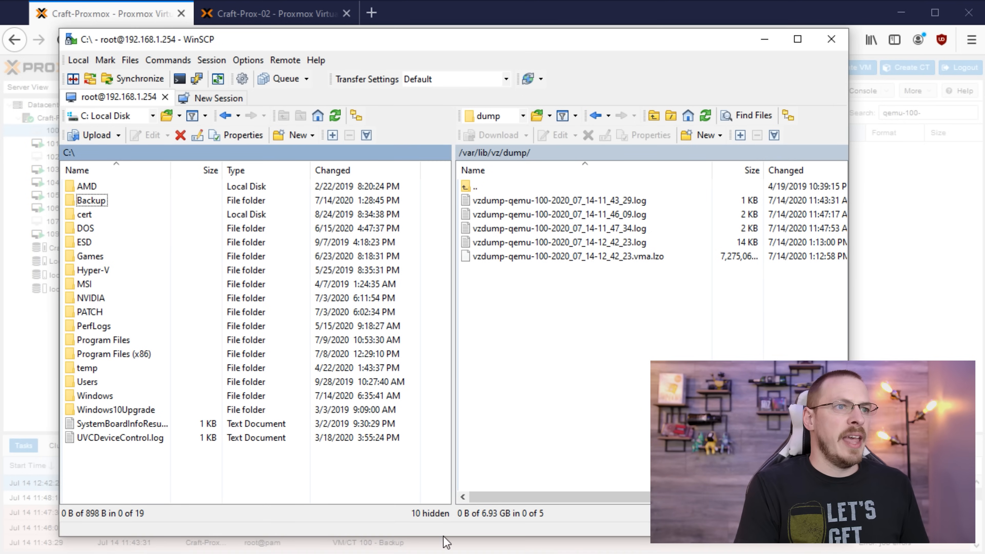
double_click(90, 200)
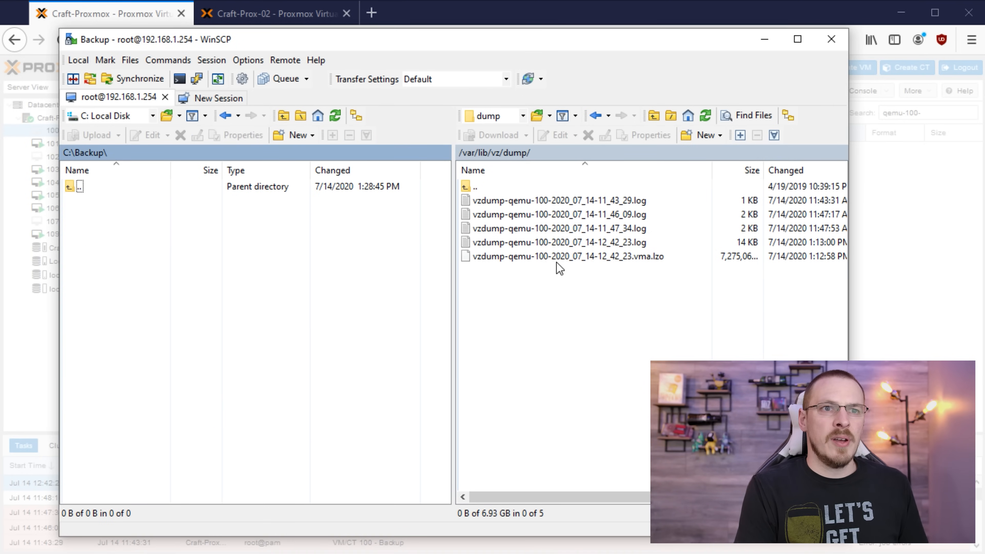
left_click(559, 256)
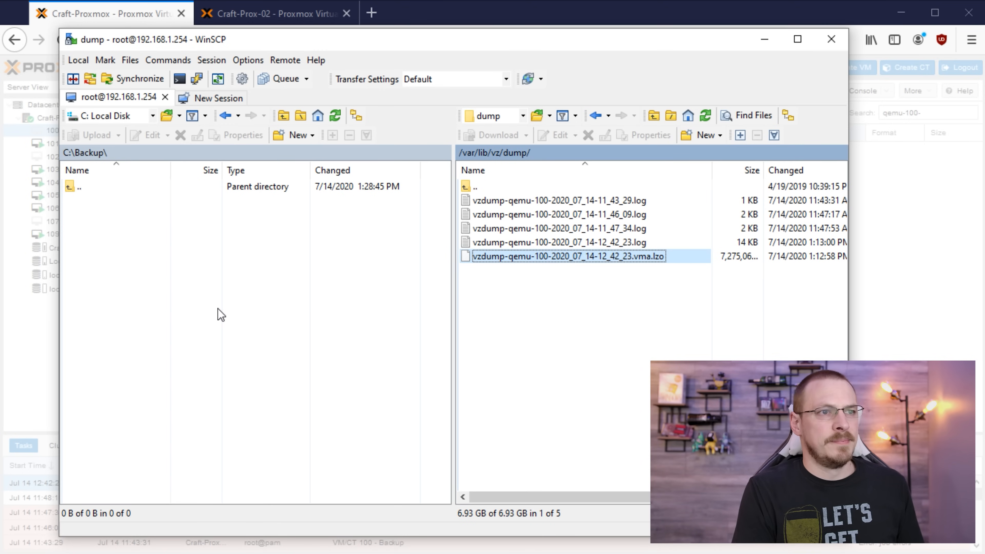
left_click(492, 135)
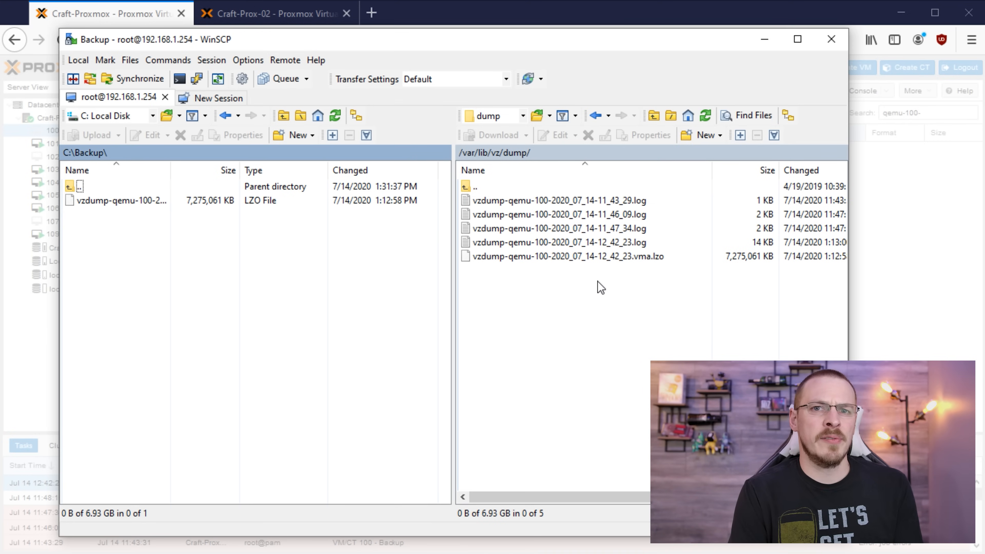
mouse_move(83, 217)
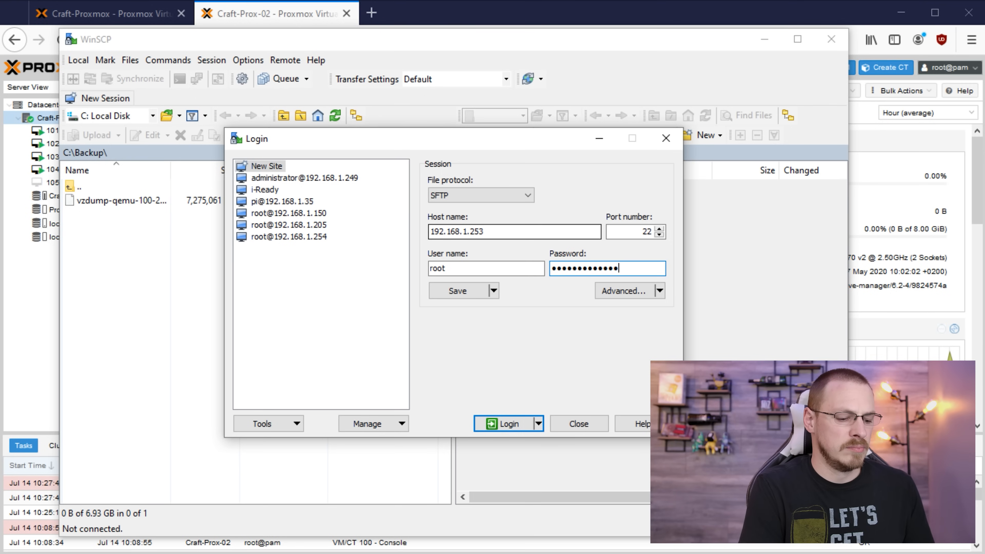
Step: Log in to 192.168.1.253, upload the archive to /var/lib/vz/dump, and close WinSCP
left_click(506, 424)
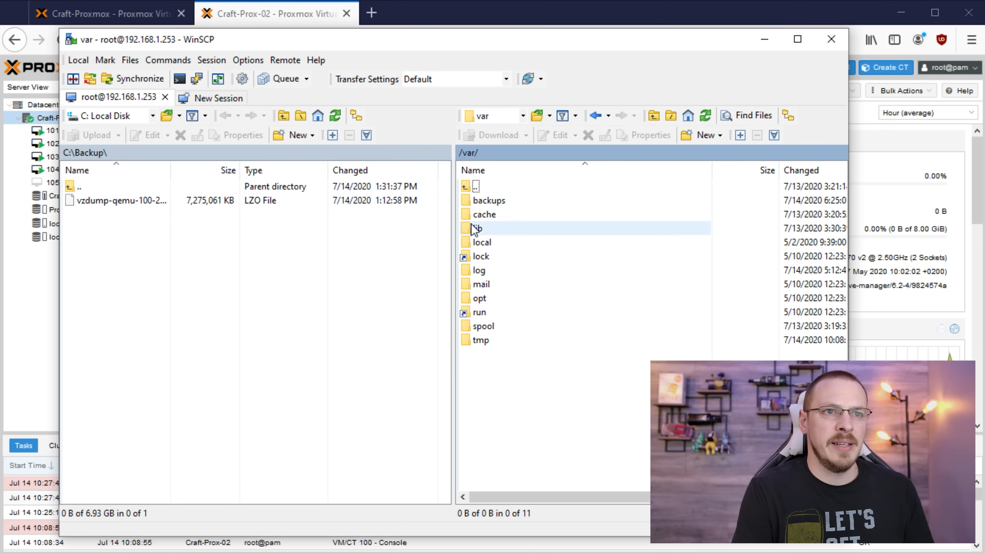
double_click(476, 229)
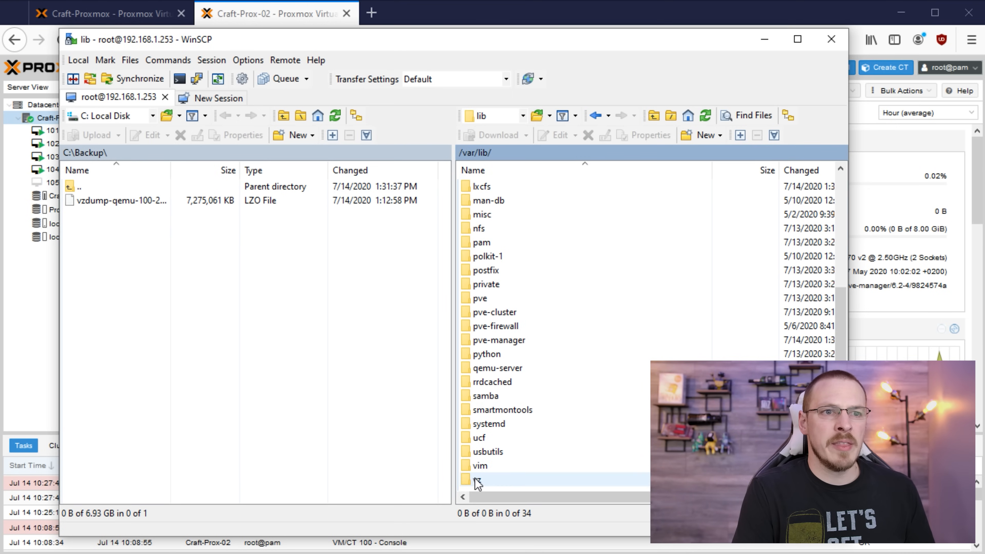
double_click(480, 479)
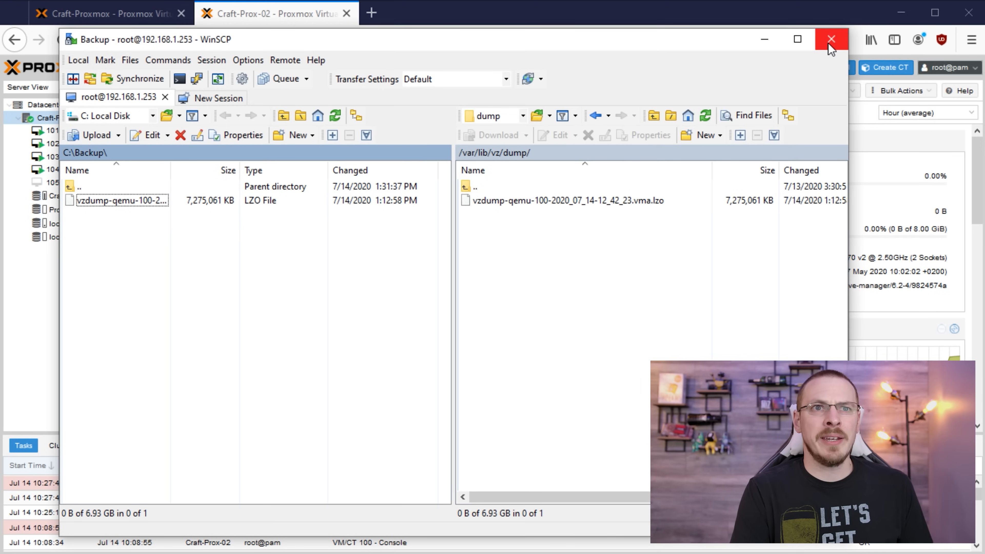
left_click(831, 40)
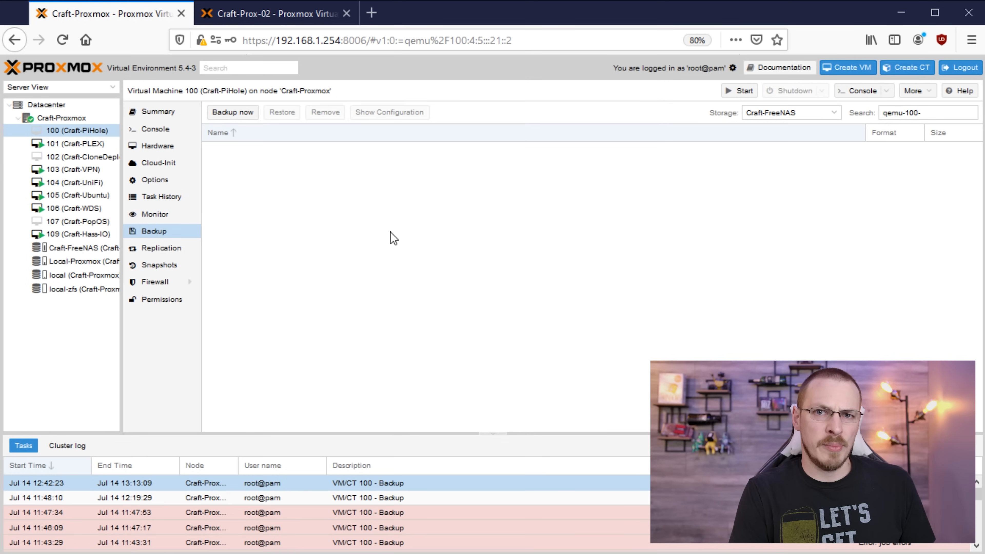
Step: On Craft-Prox-02's local storage content, select the VM 100 vzdump archive and choose Restore
left_click(252, 16)
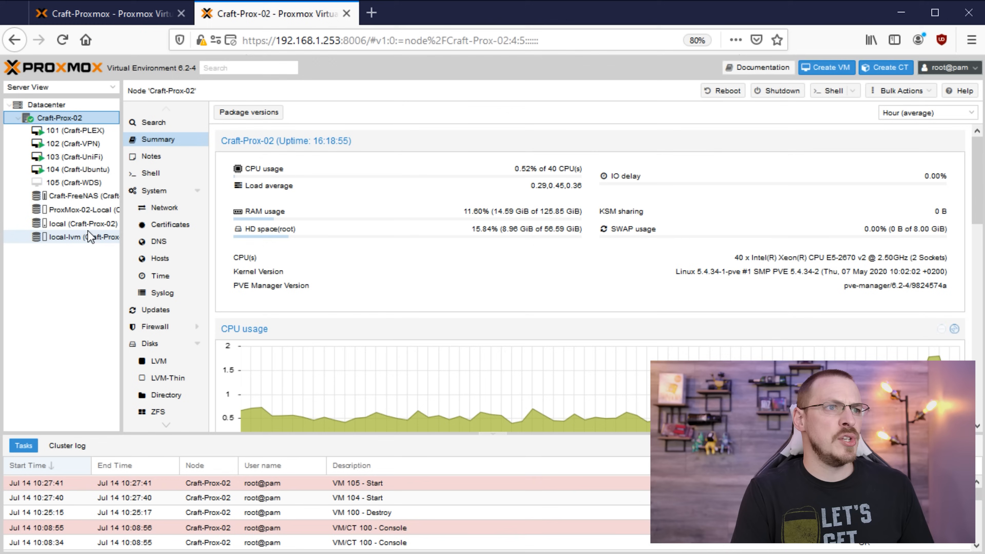
left_click(71, 223)
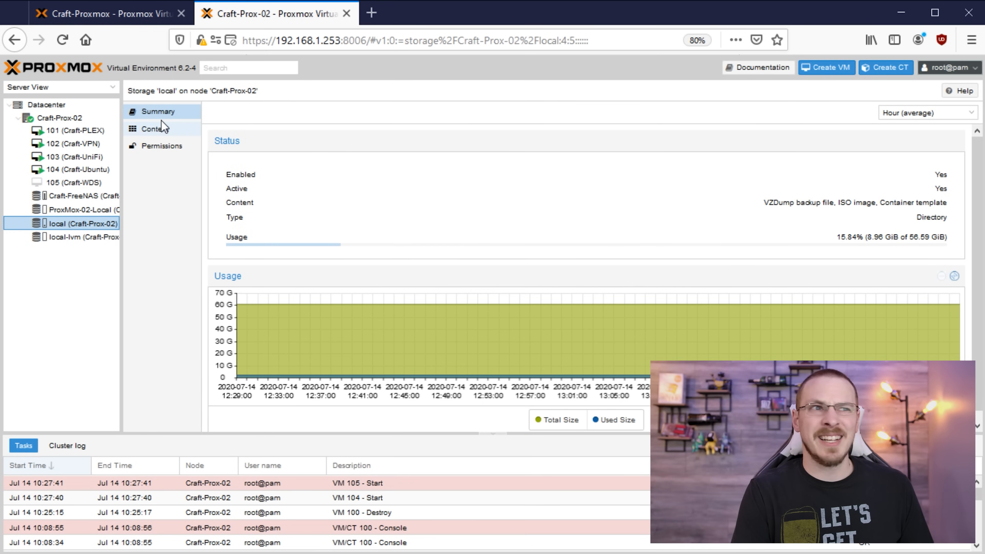
left_click(154, 129)
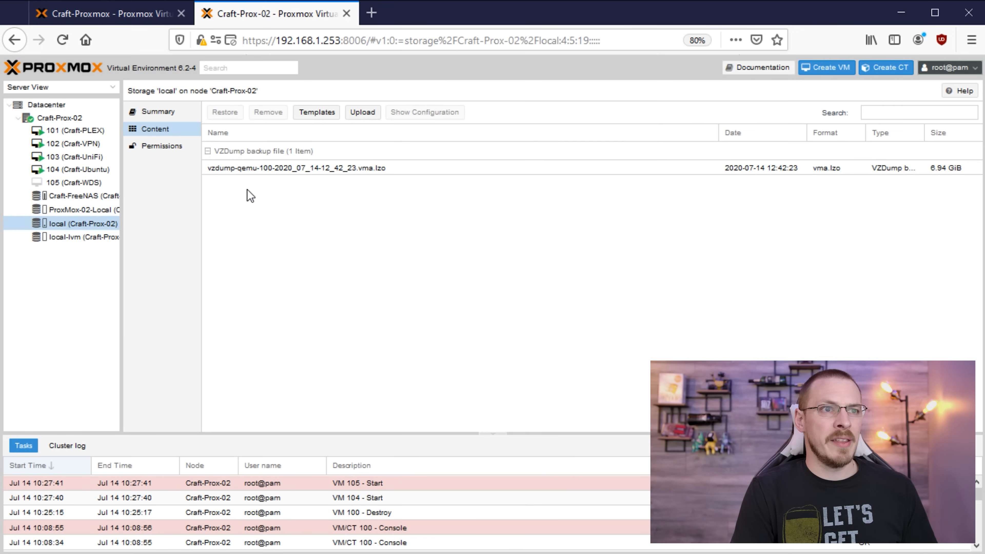
mouse_move(589, 183)
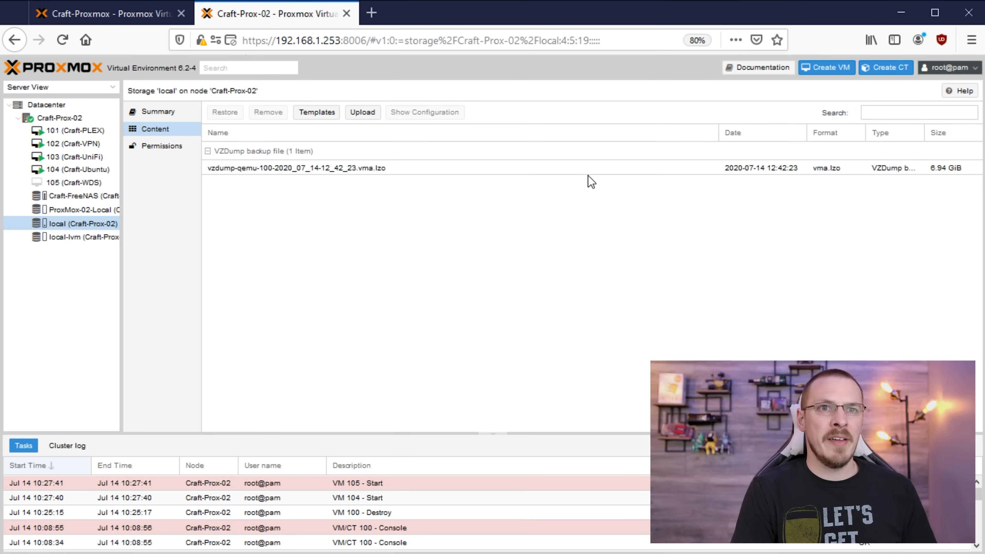
mouse_move(285, 166)
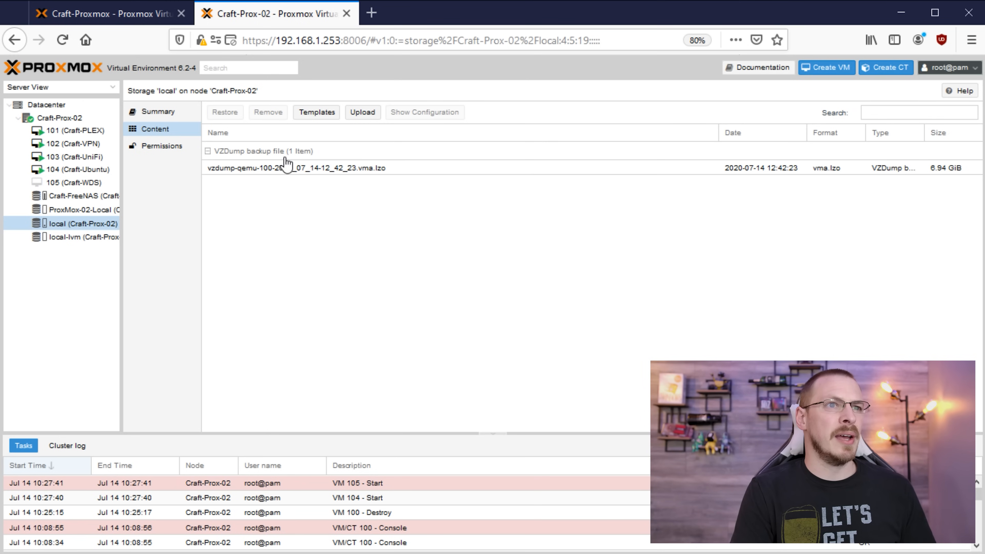
left_click(285, 169)
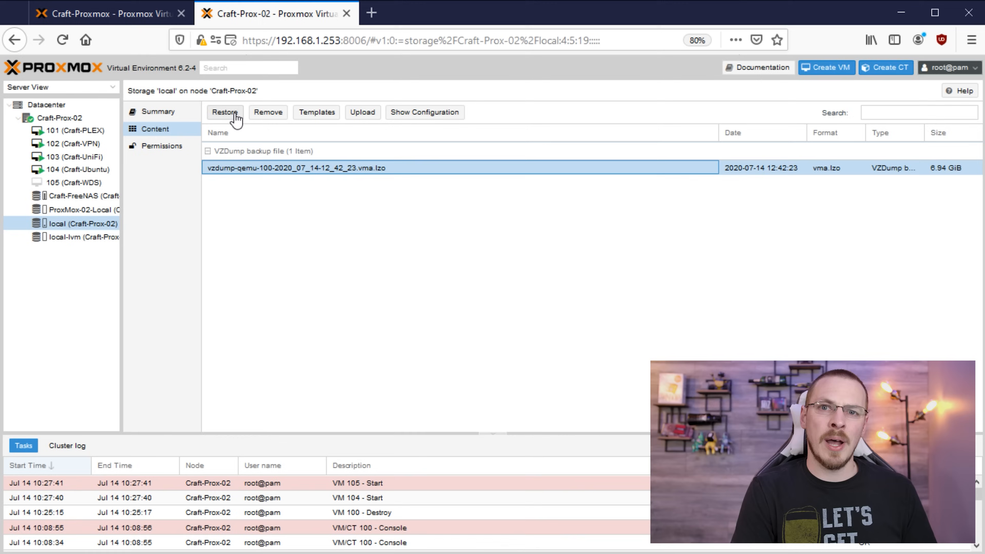
left_click(225, 112)
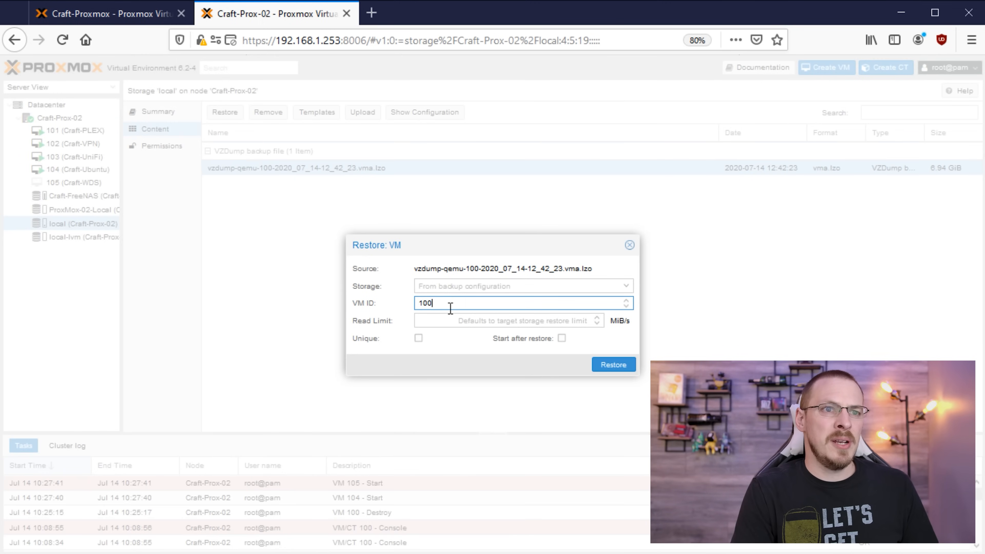
mouse_move(453, 307)
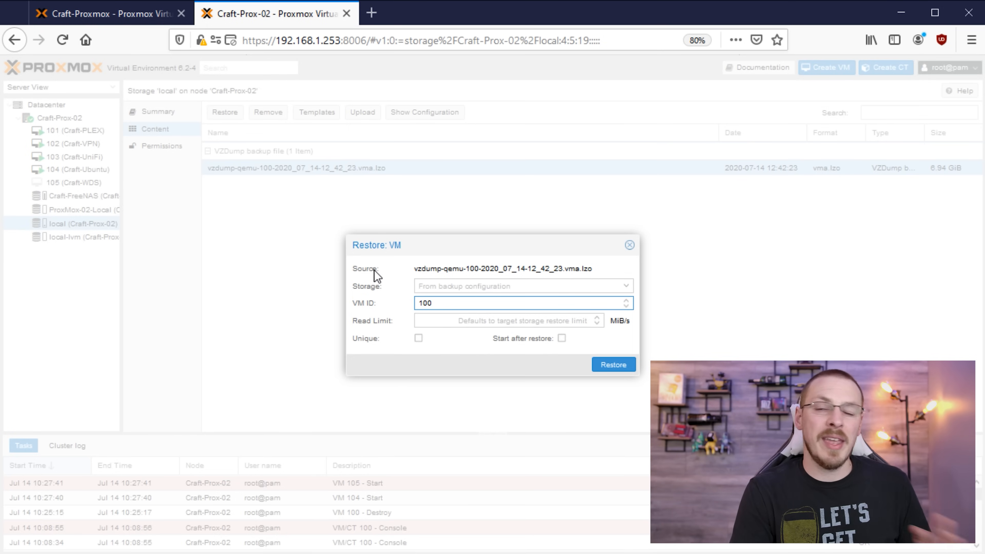
mouse_move(495, 282)
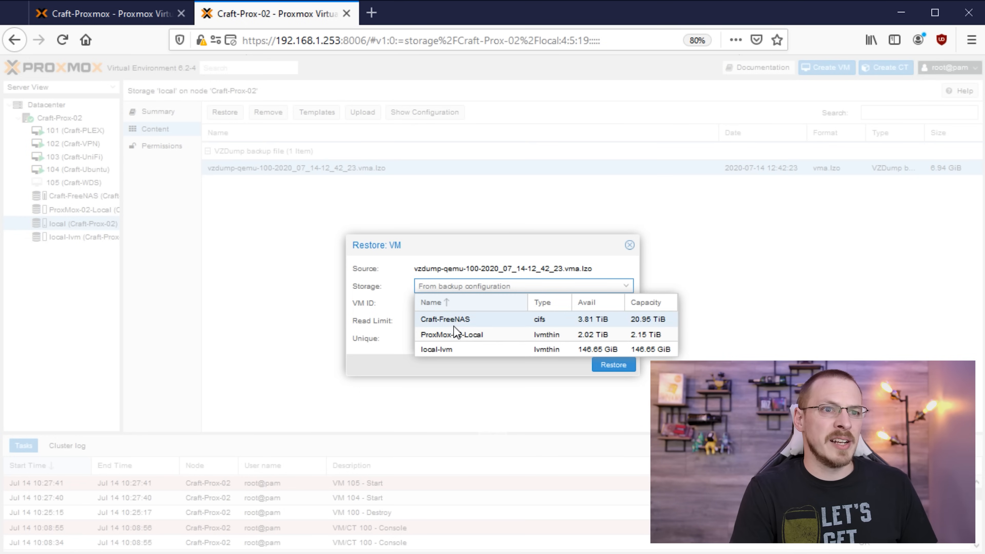
Step: Restore the archive as VM 100 onto ProxMox-02-Local storage until TASK OK
left_click(454, 334)
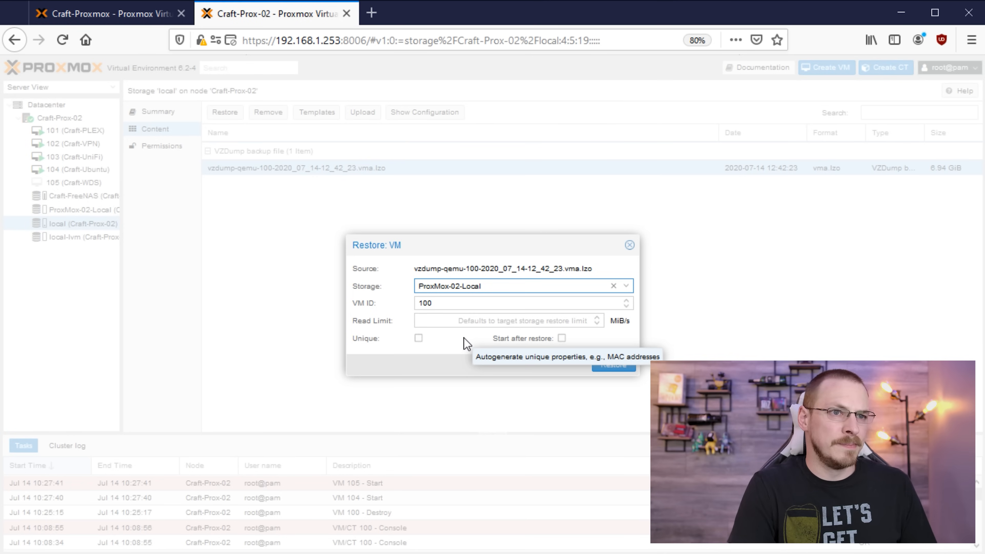
left_click(613, 365)
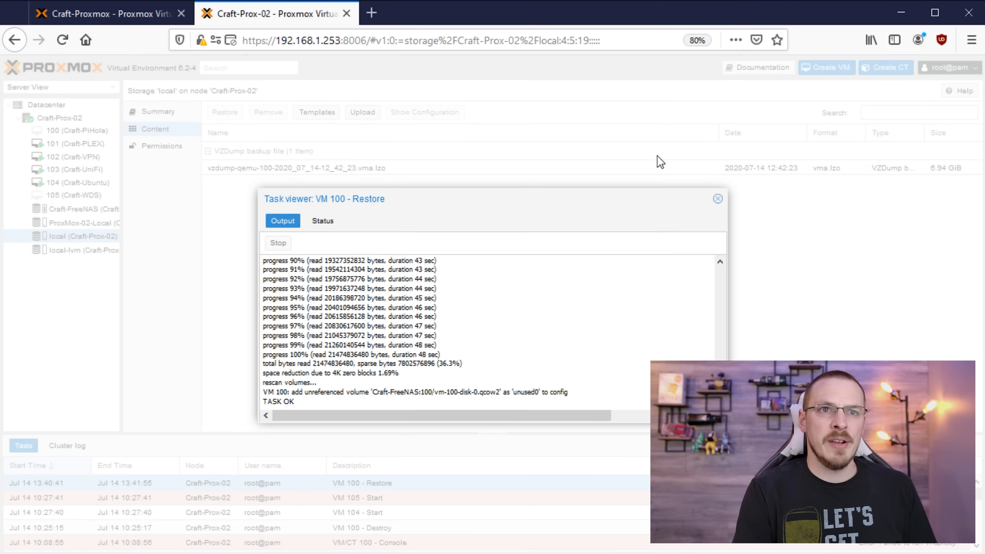
mouse_move(718, 199)
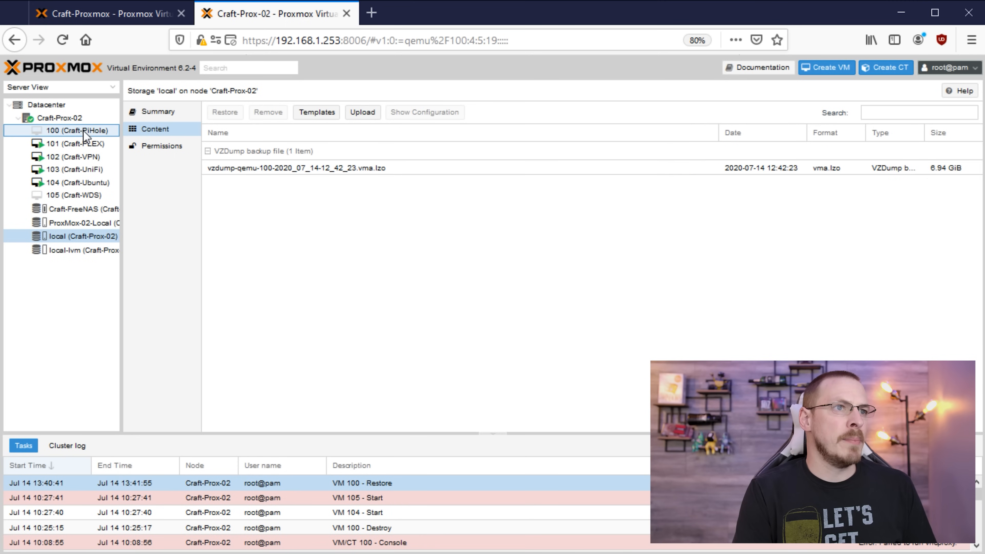
Step: Review the restored Craft-PiHole summary (4 CPUs, 3 GiB) and start the VM
left_click(72, 131)
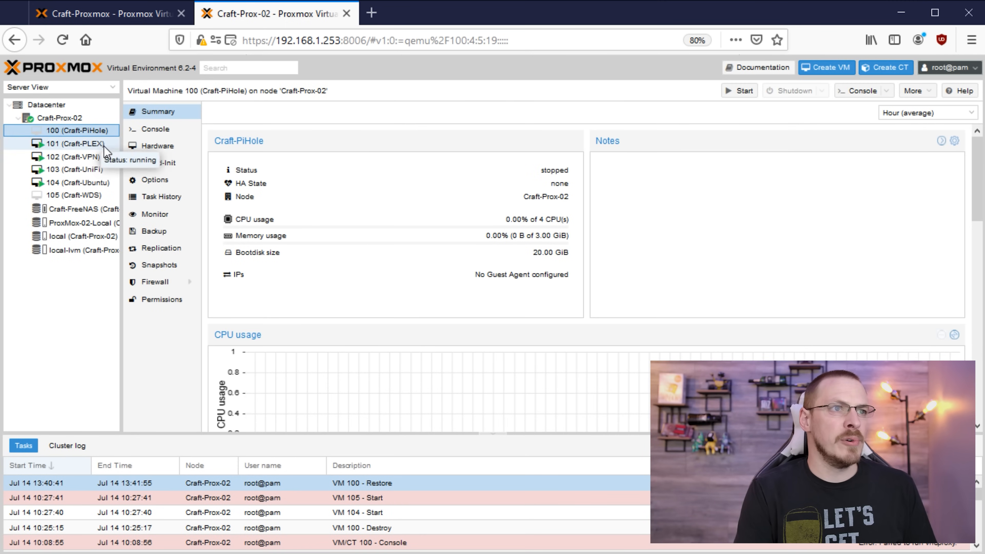
mouse_move(174, 371)
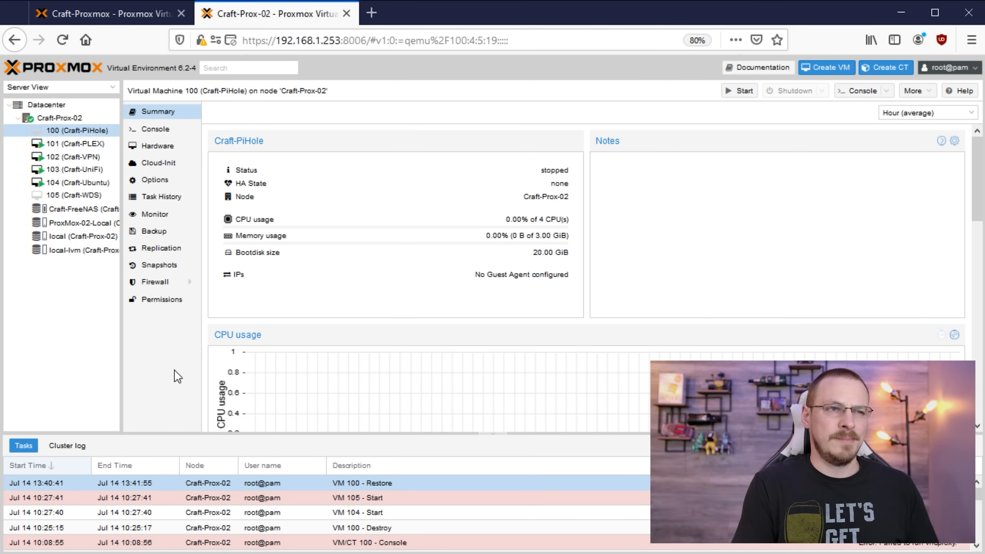
right_click(65, 131)
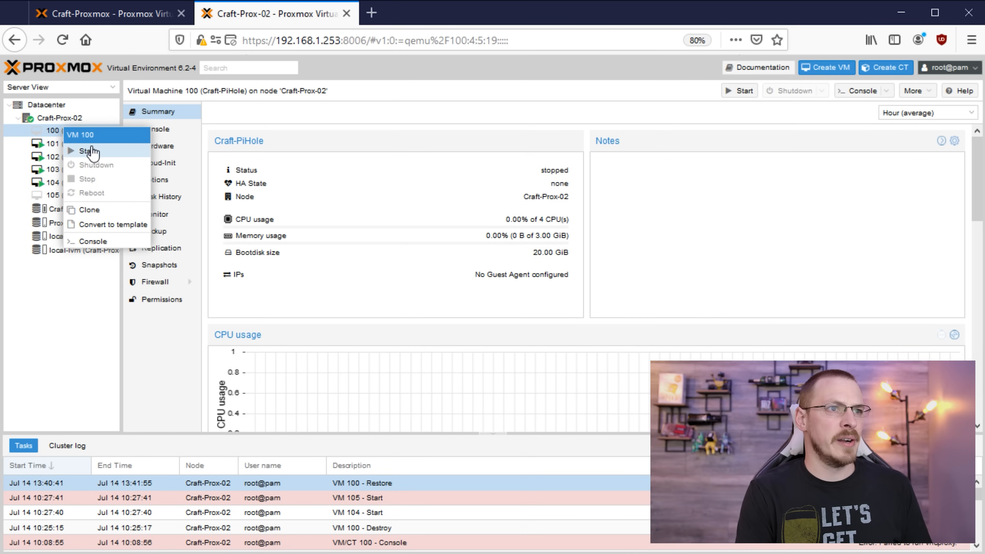
left_click(370, 12)
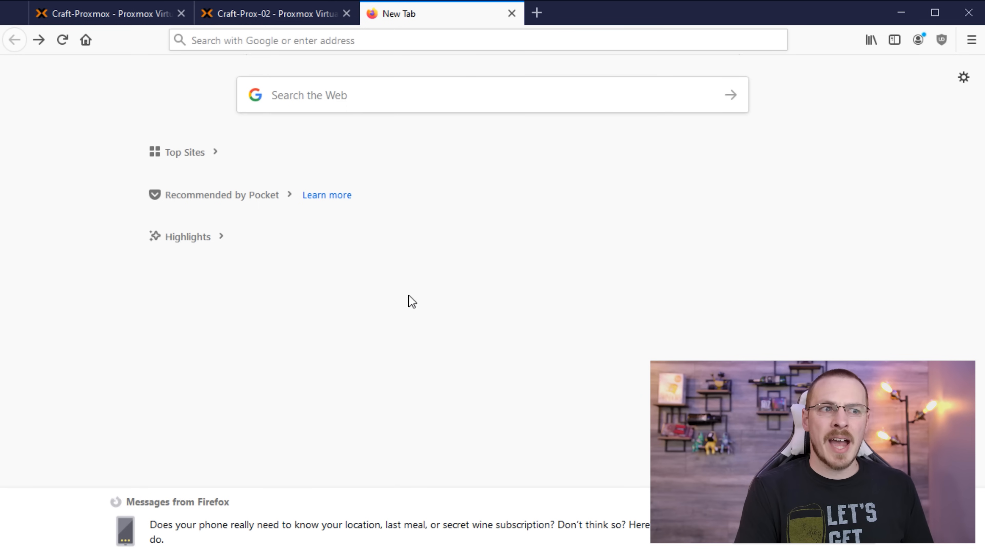
Step: Load the Pi-hole Admin Console at 192.168.1.208/admin/ and return to Craft-Proxmox
type("192.168.1.208/admin/")
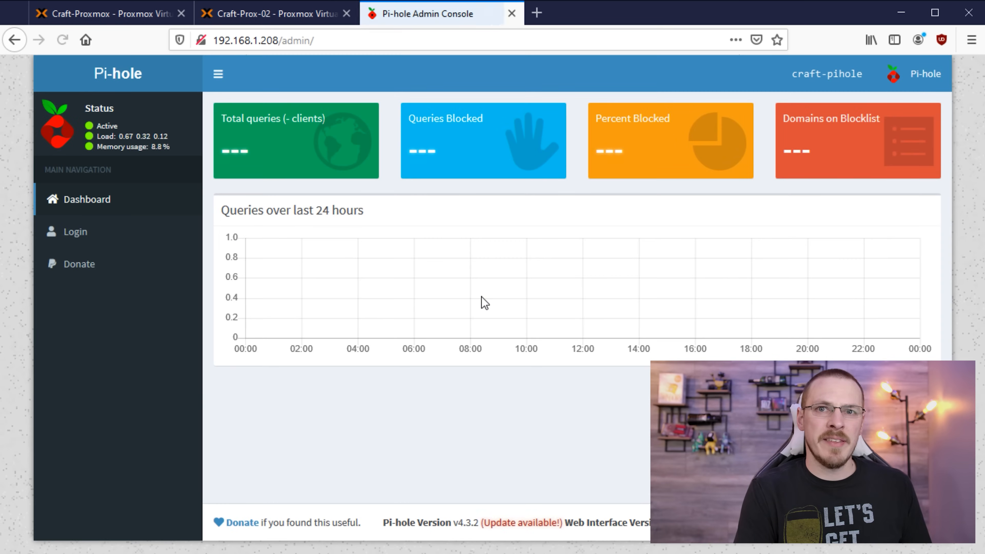
left_click(104, 12)
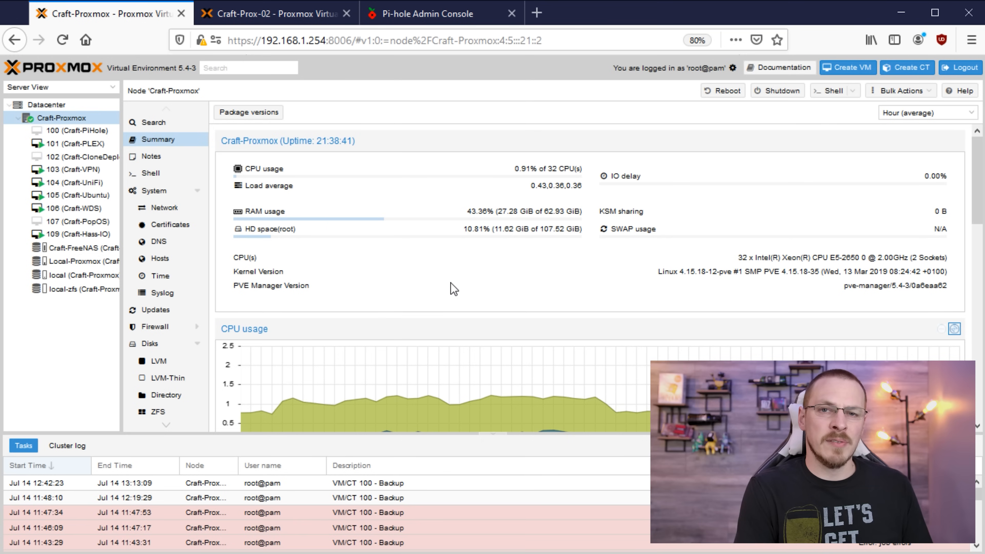
mouse_move(281, 338)
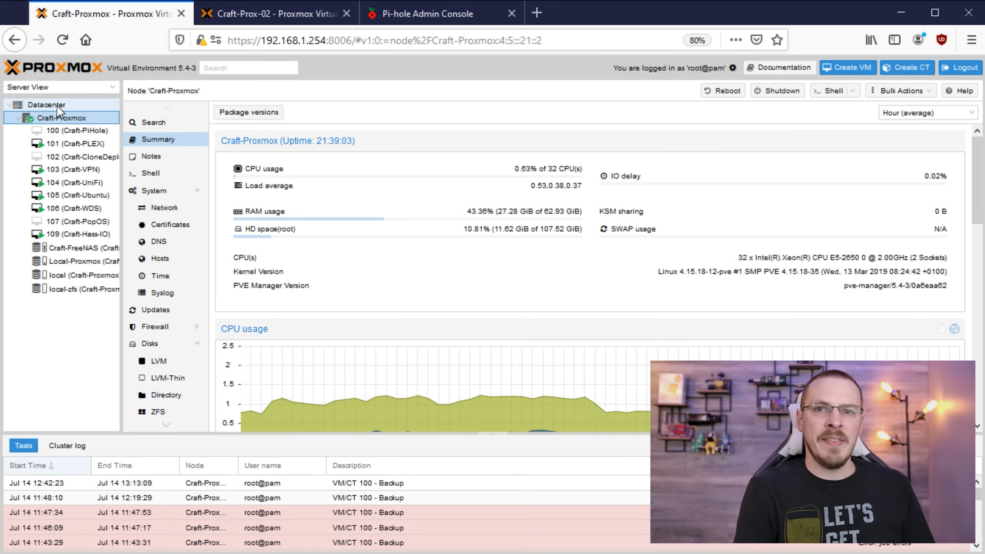
Step: From the Datacenter storage list, begin adding a new CIFS share
left_click(46, 105)
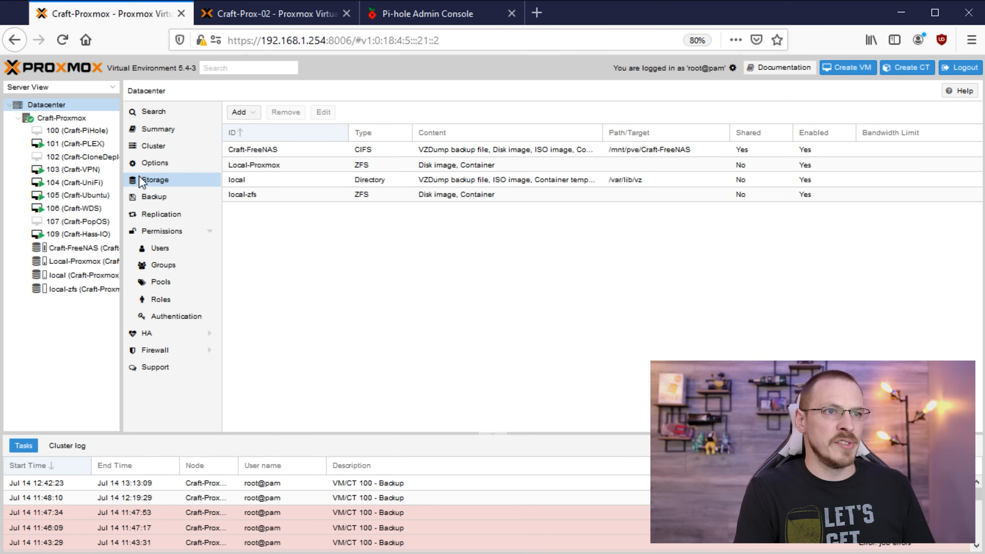
left_click(262, 149)
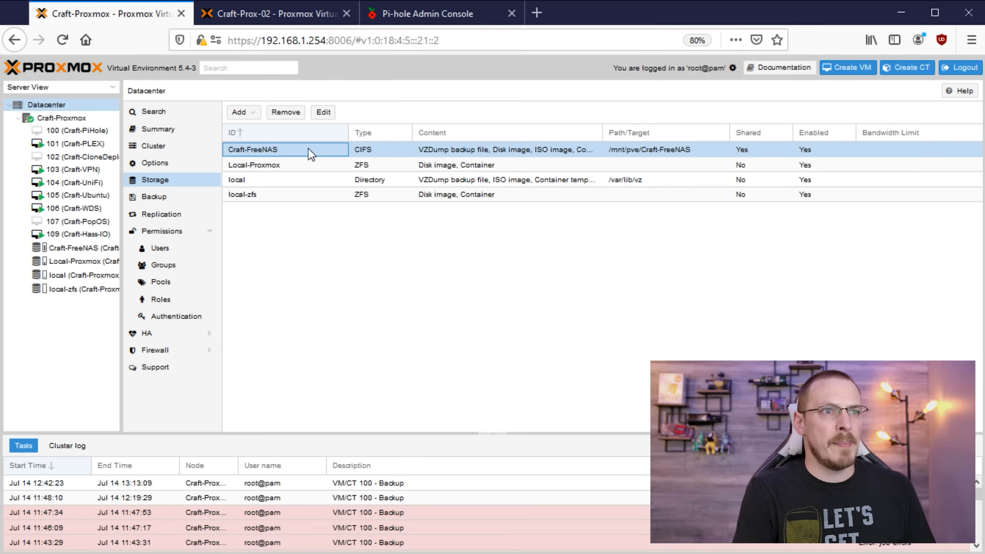
mouse_move(369, 156)
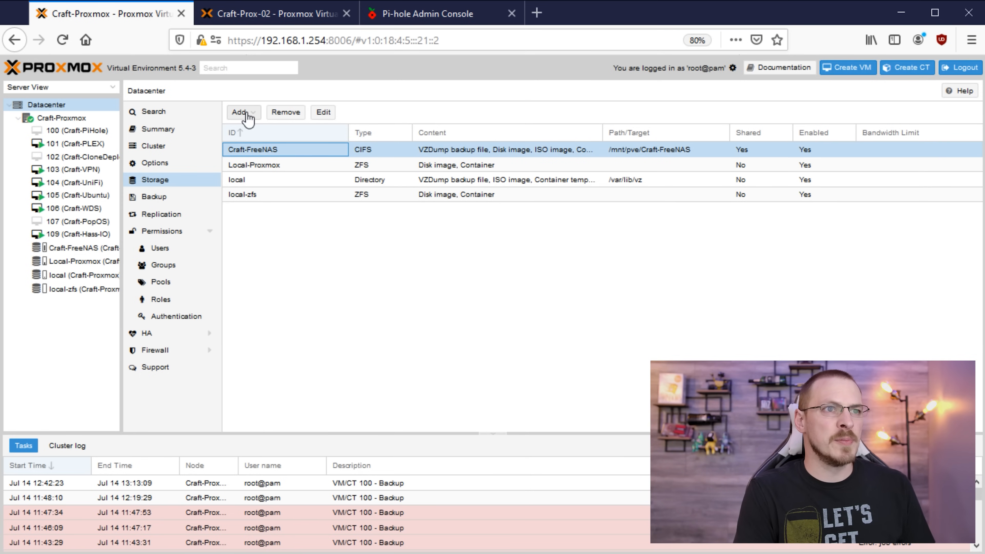
left_click(243, 112)
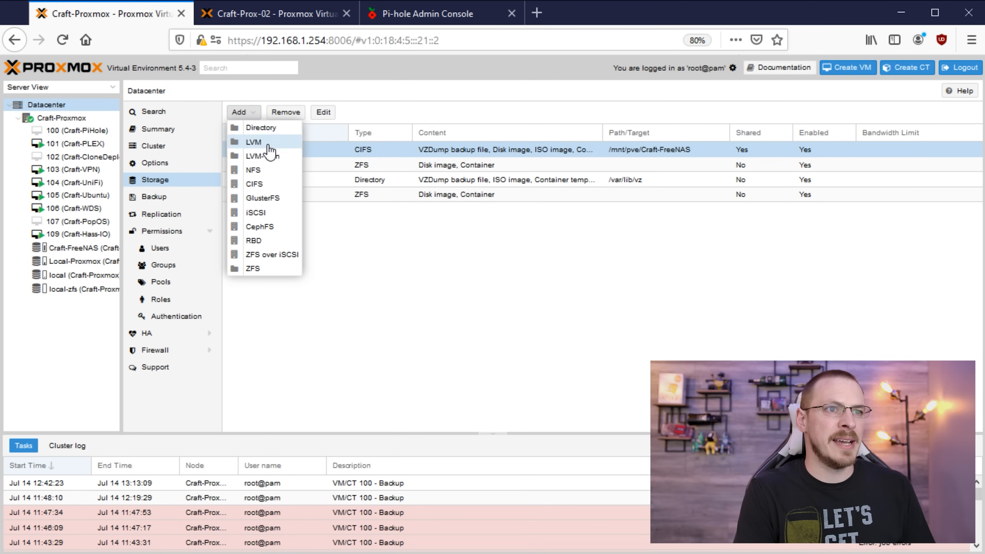
left_click(254, 184)
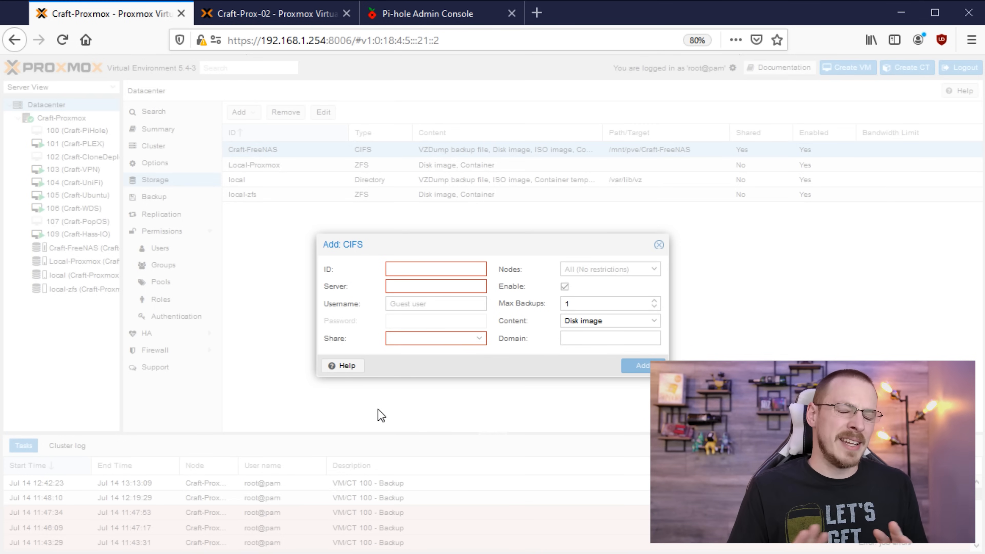
Step: Enter storage ID Craft-FreeNAS, server 192.168.1.200 and username Craft with its password
left_click(435, 269)
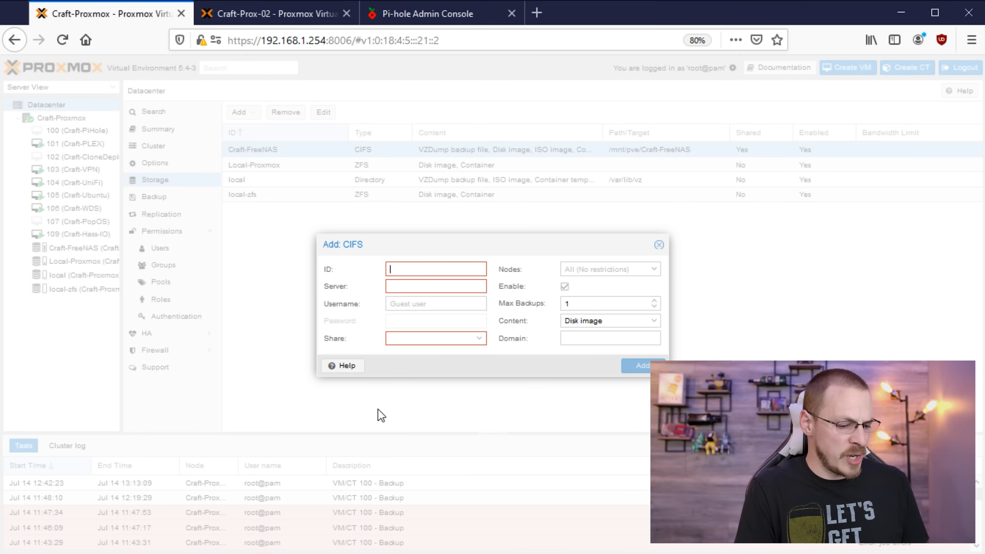
type("Craft-FreeNAS")
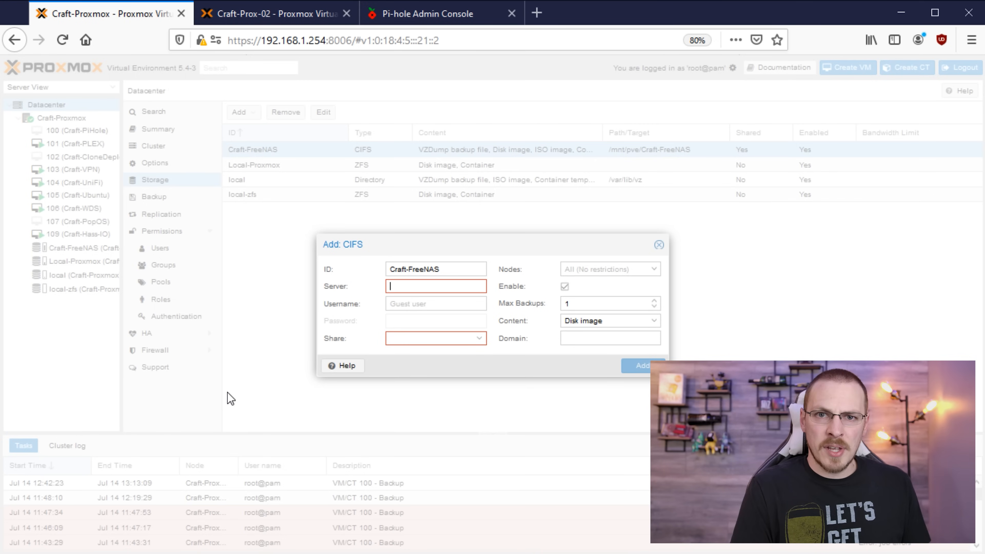
type("192.168.1.")
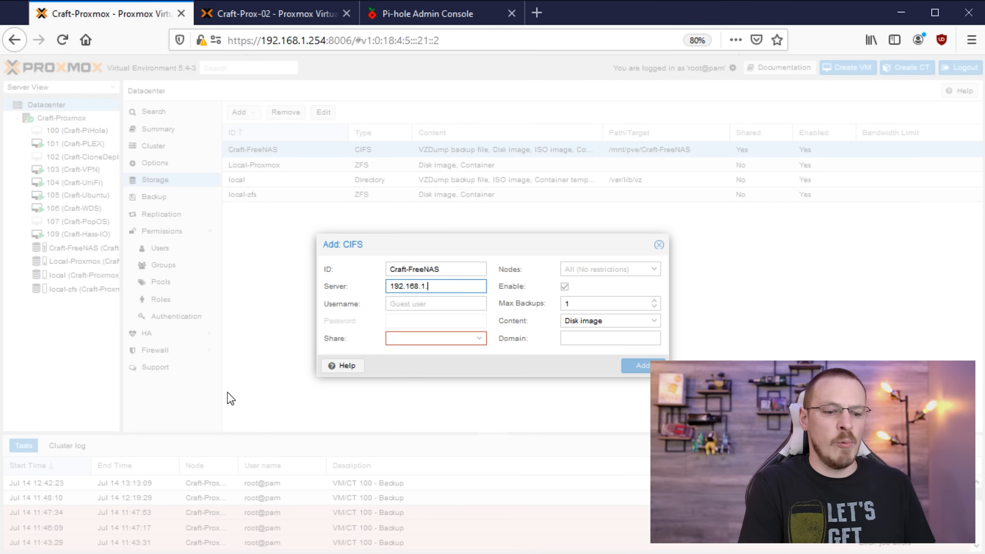
left_click(435, 304)
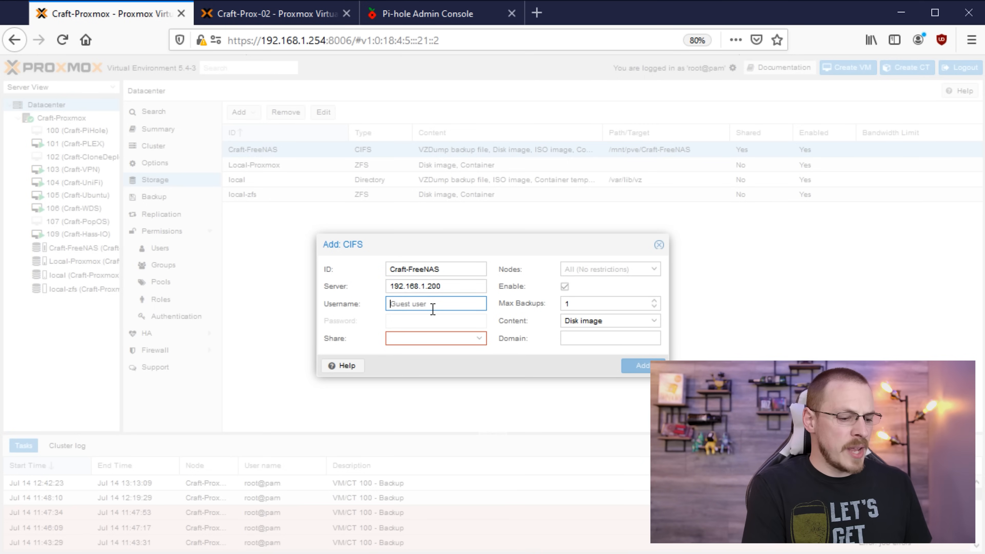
type("Craft")
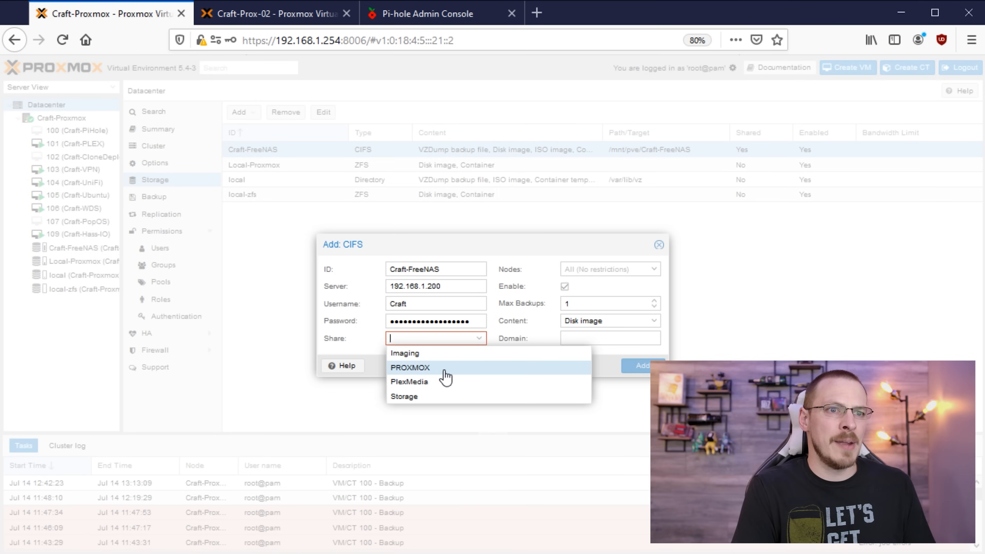
Step: Choose the PROXMOX share, add VZDump backup file to Content, then close the dialog unsaved
left_click(410, 368)
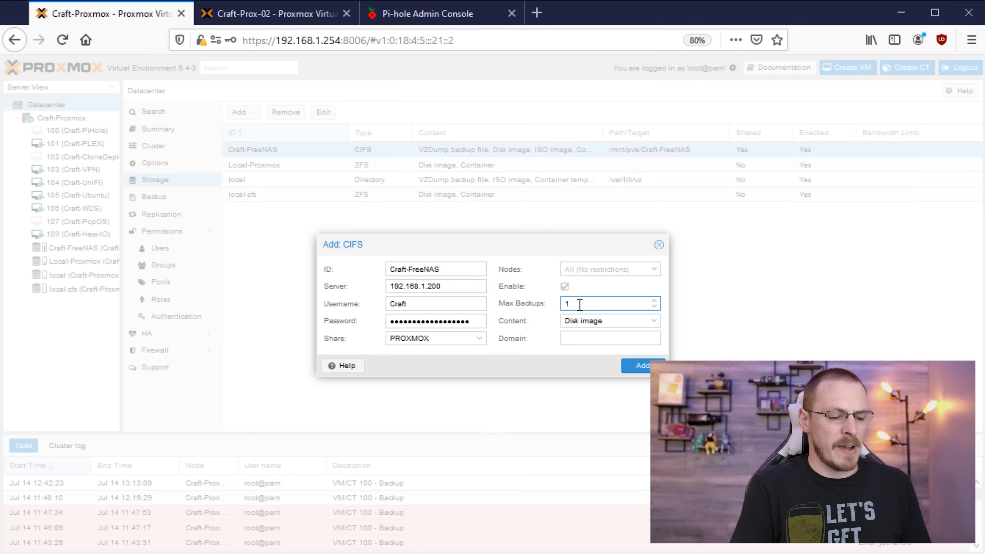
type("4")
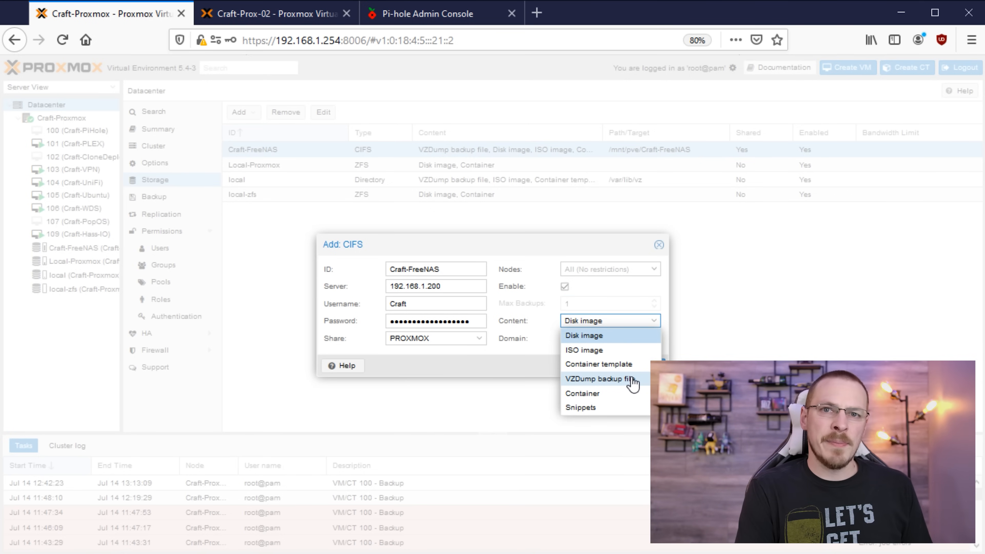
left_click(601, 378)
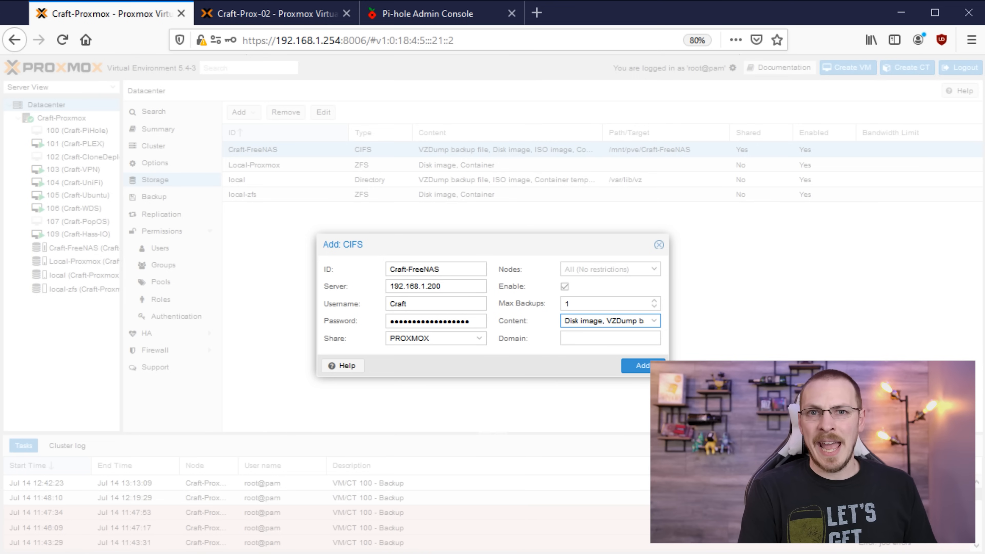
mouse_move(658, 245)
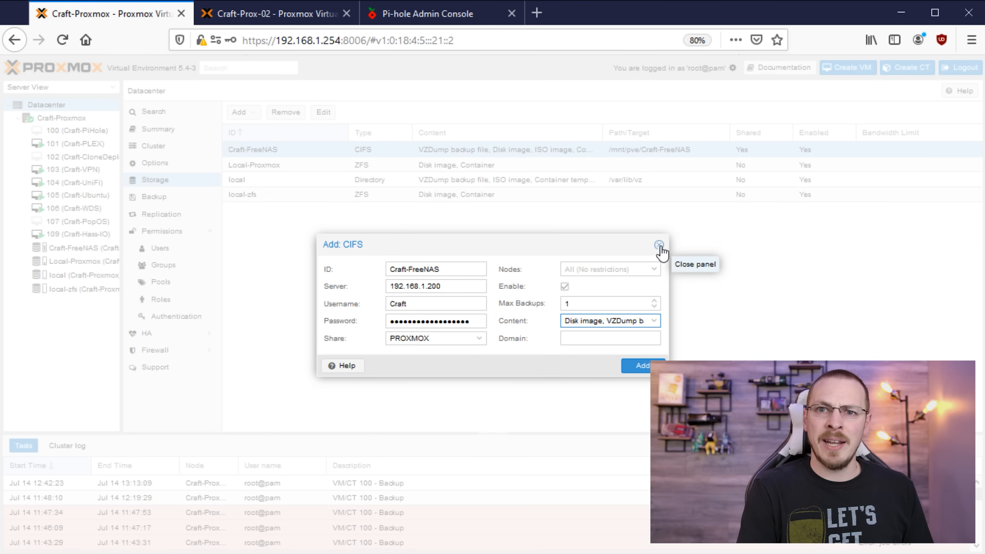
left_click(659, 244)
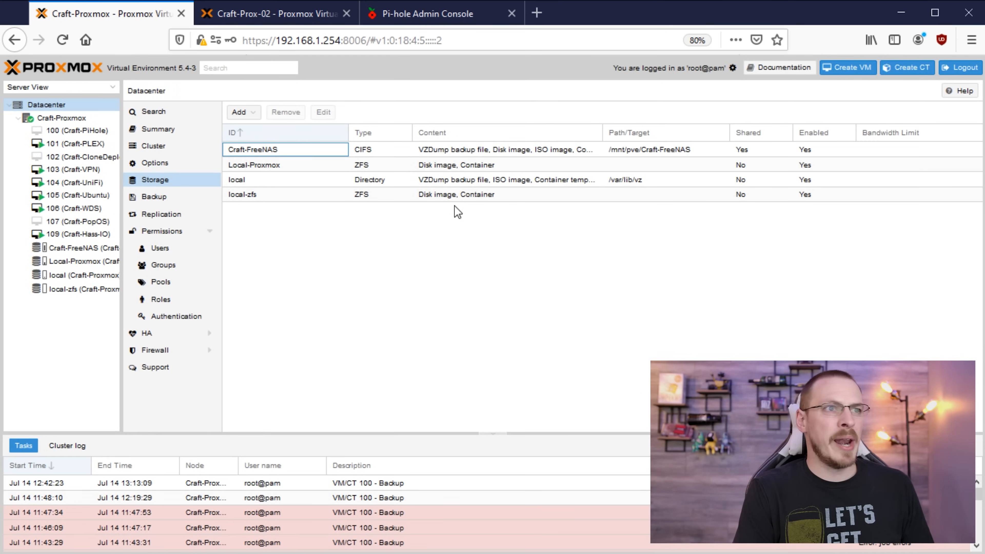
Step: View the Craft-PiHole VM 100 backups, then show the Craft-FreeNAS storage summary
left_click(69, 131)
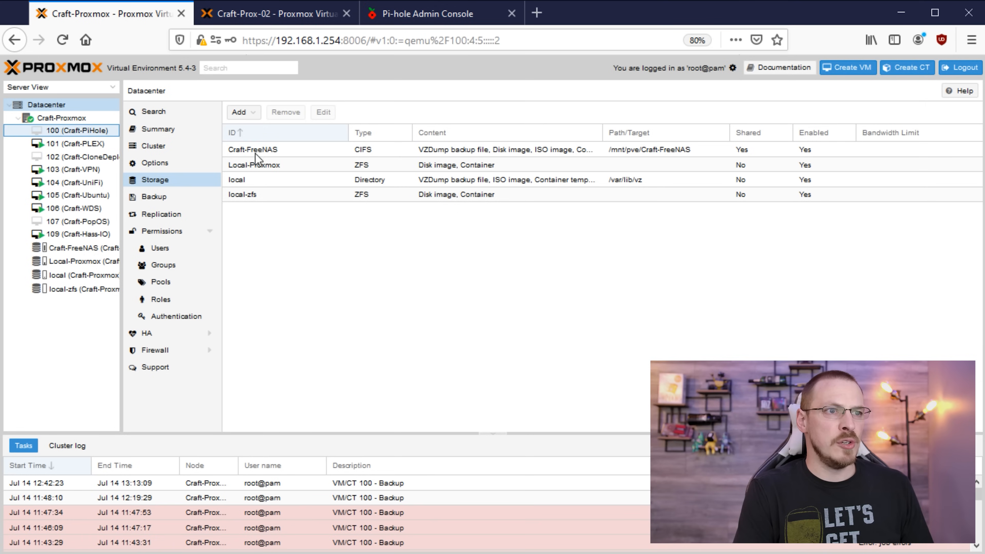
left_click(75, 131)
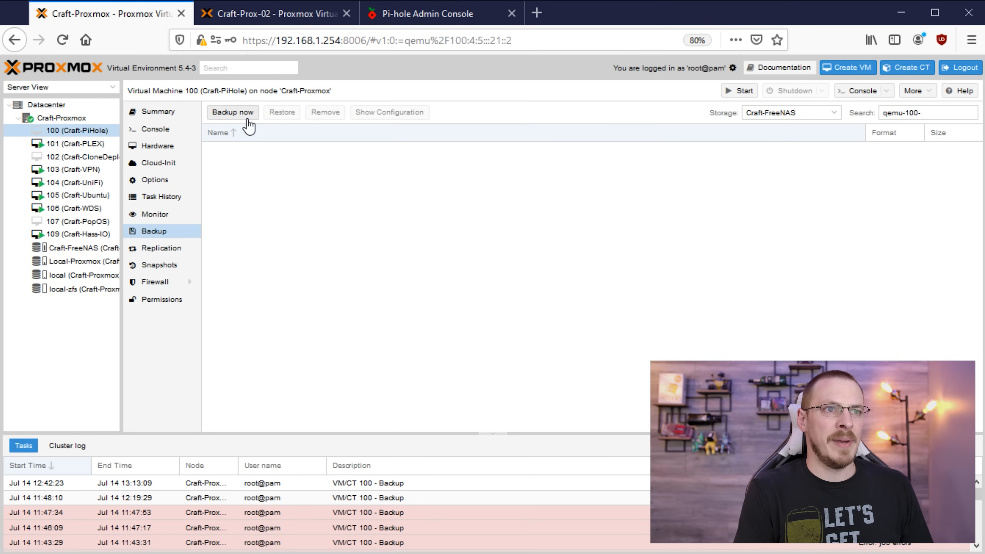
left_click(233, 111)
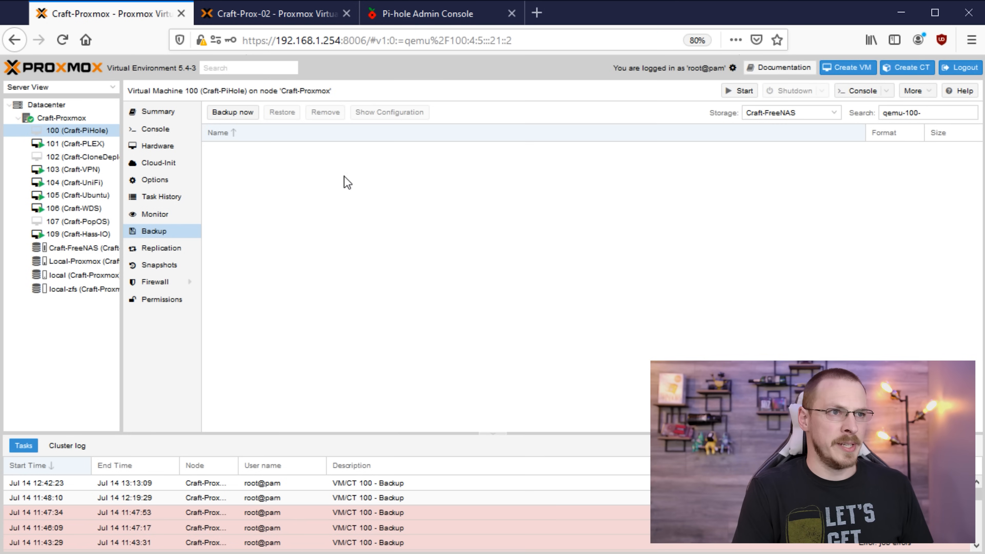
left_click(71, 248)
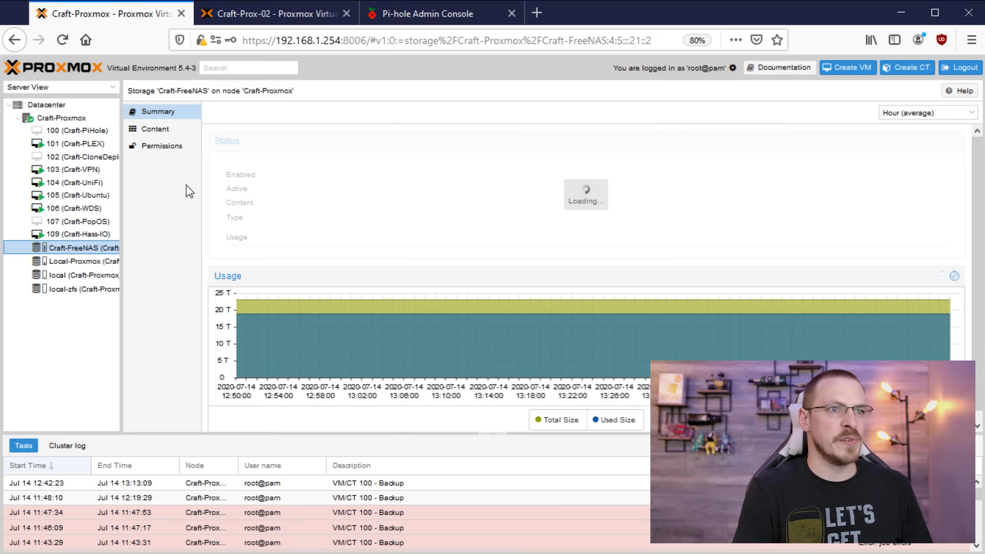
Step: List Craft-FreeNAS backups and select VM 101's archive on both servers, then return to Craft-Proxmox
left_click(155, 129)
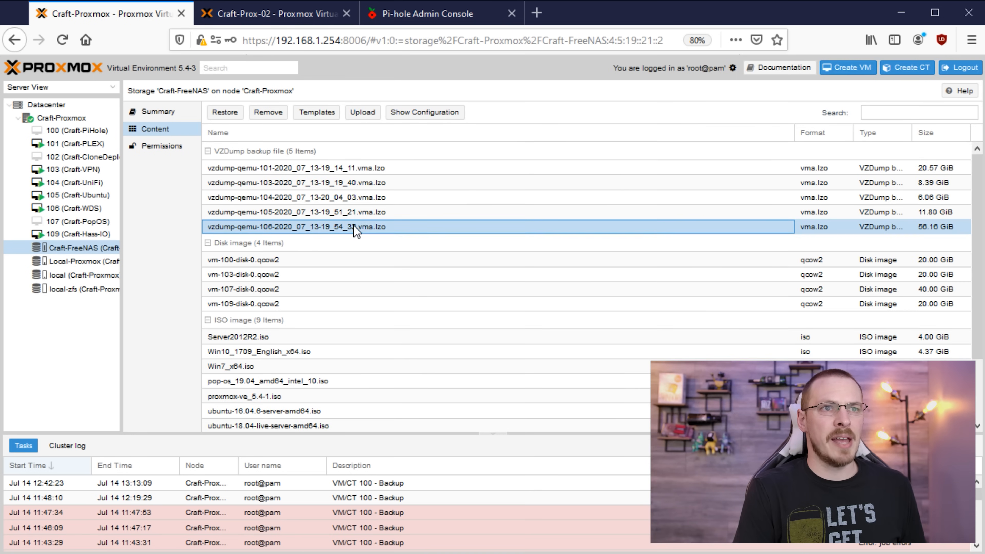
left_click(280, 168)
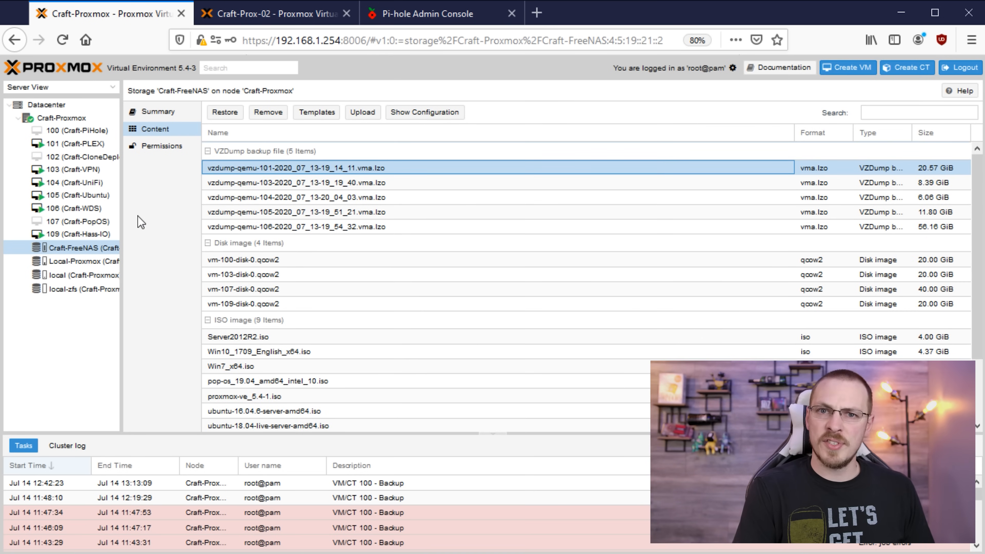
left_click(272, 15)
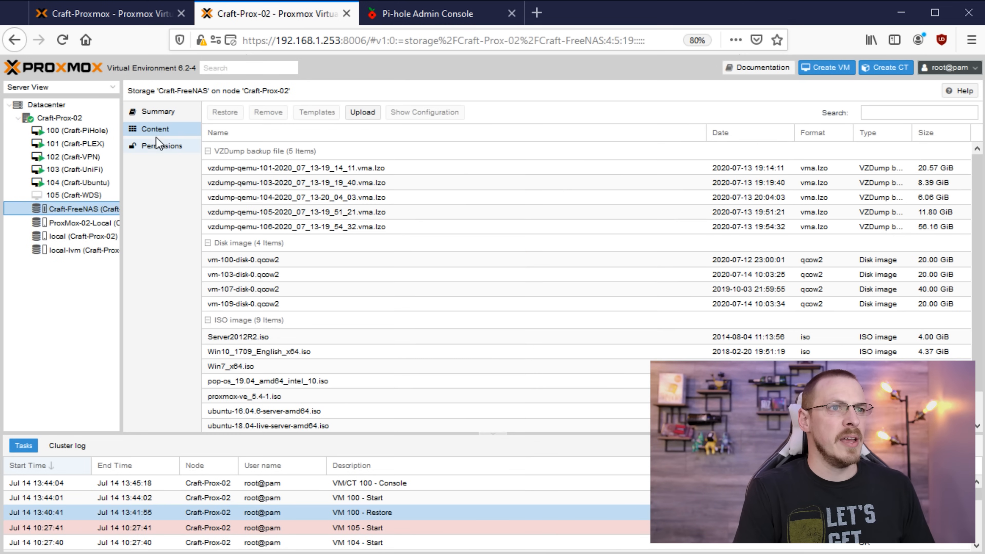
left_click(293, 172)
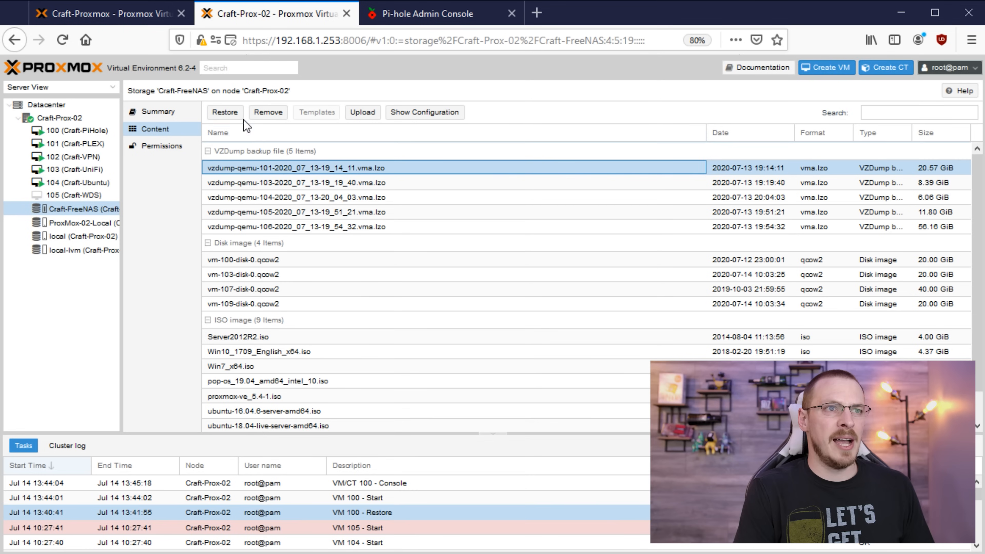
left_click(104, 13)
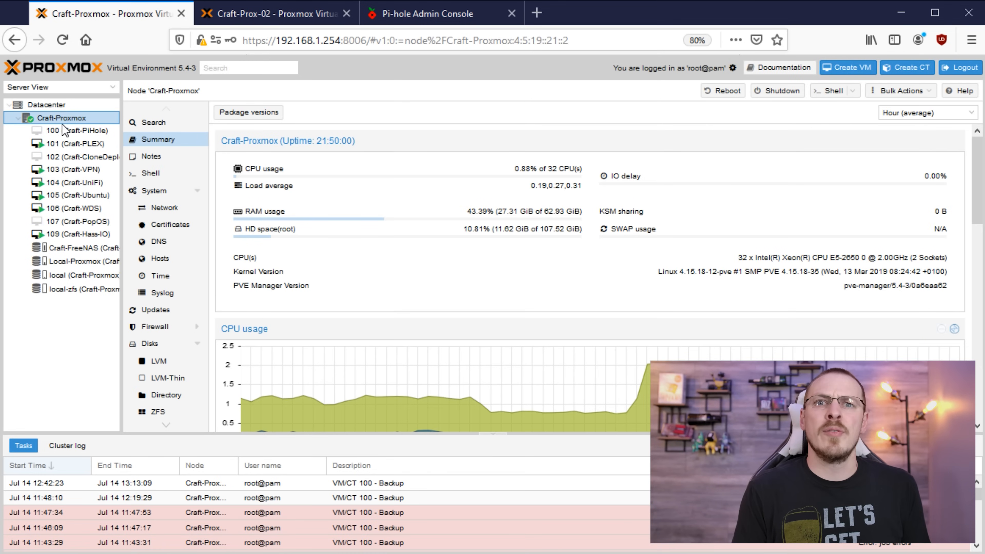